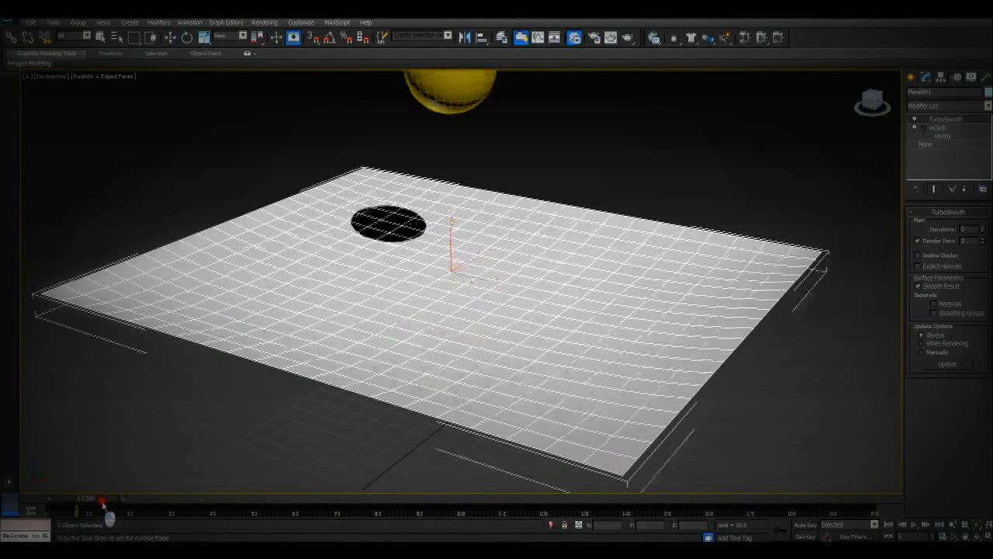
# - Preview the old cloth simulation, then enable the MassFX Toolbar for a fresh setup
pyautogui.moveTo(103, 505); pyautogui.dragTo(183, 504)
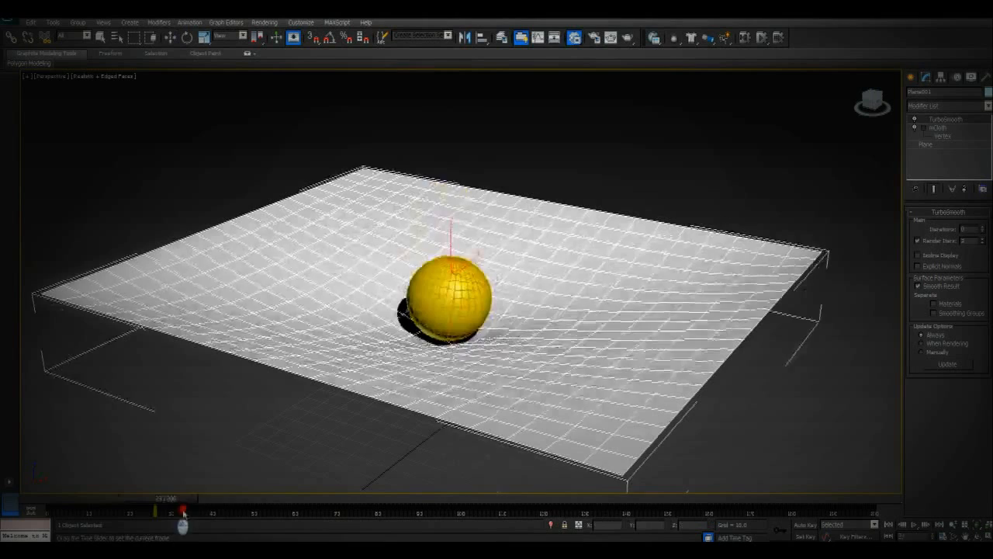
pyautogui.moveTo(184, 505); pyautogui.dragTo(130, 504)
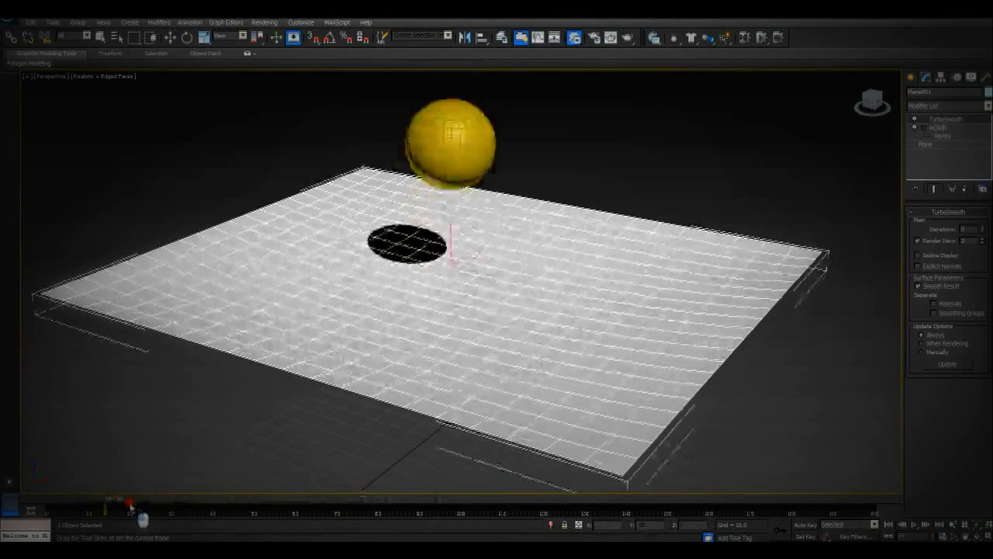
pyautogui.moveTo(130, 499); pyautogui.dragTo(225, 499)
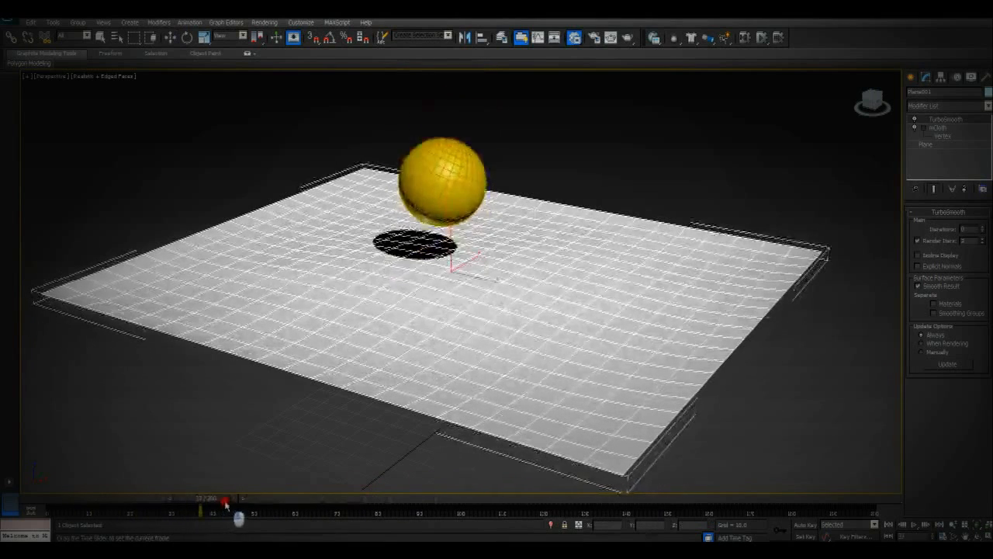
pyautogui.moveTo(225, 498); pyautogui.dragTo(89, 498)
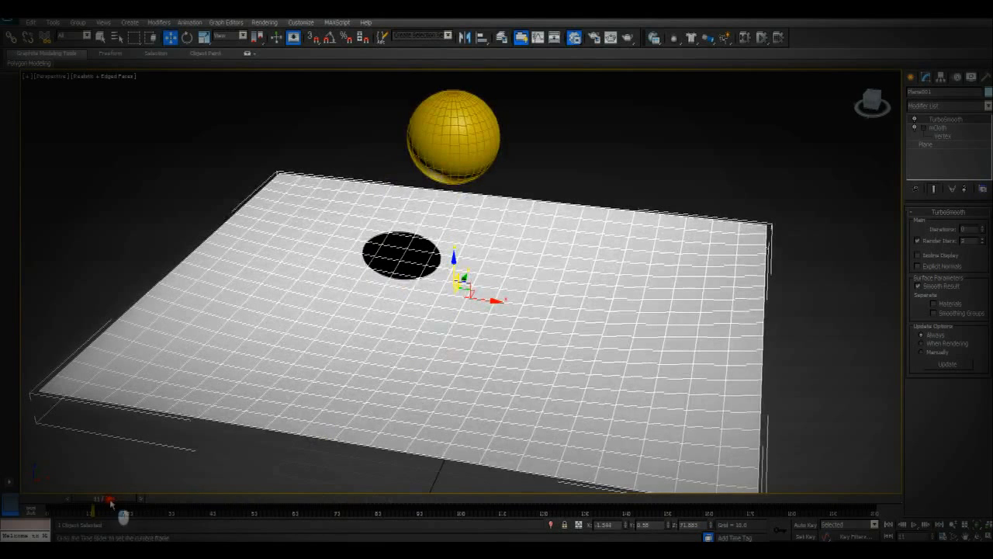
pyautogui.moveTo(111, 505); pyautogui.dragTo(371, 513)
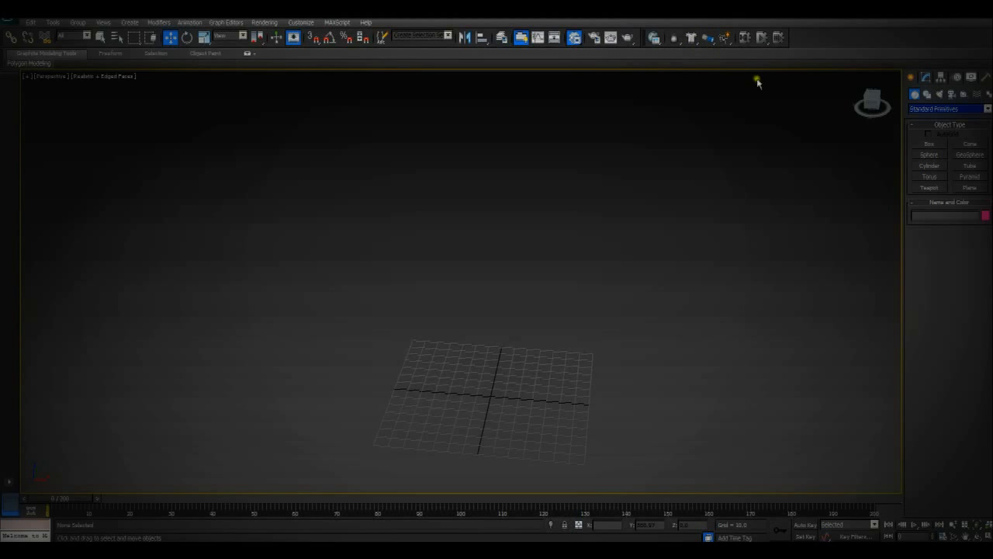
pyautogui.moveTo(762, 210)
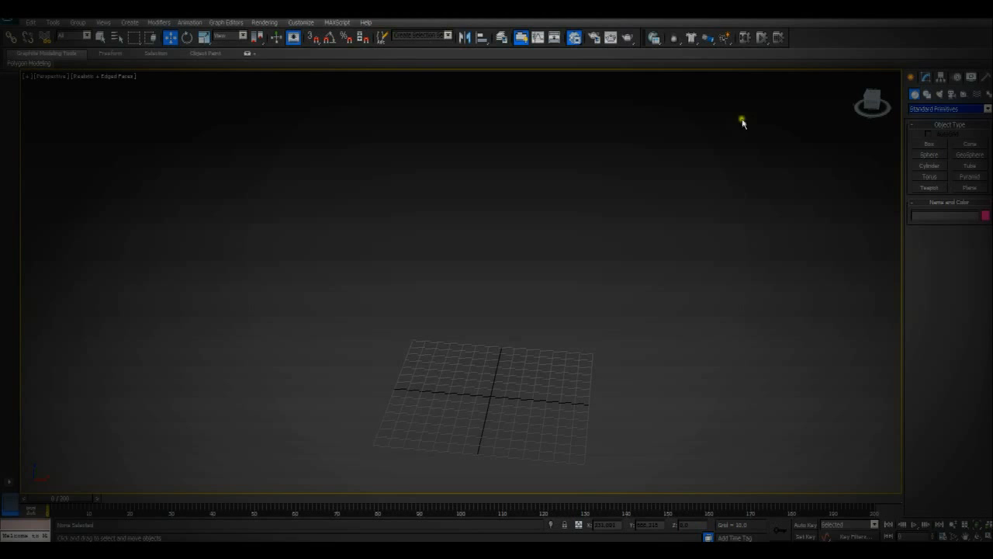
pyautogui.moveTo(728, 371)
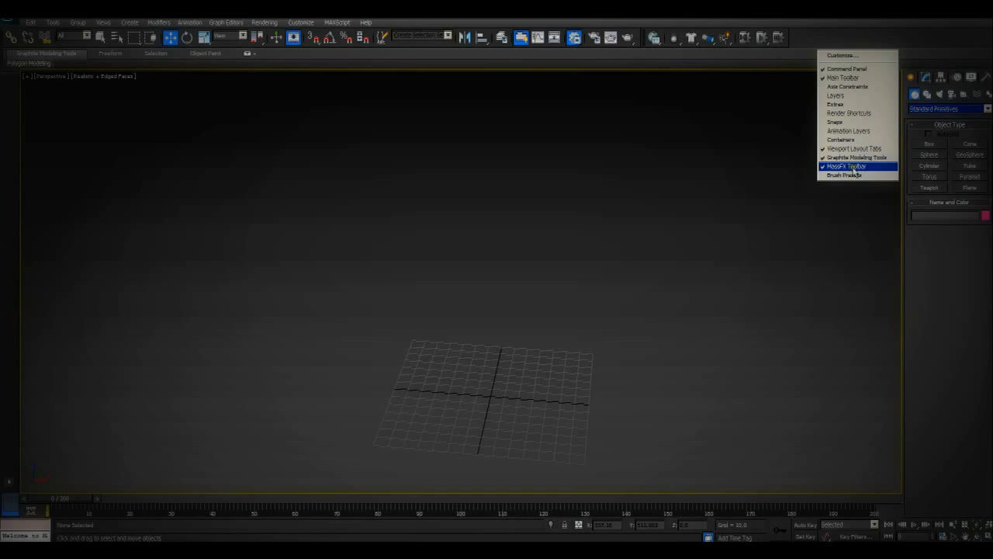
pyautogui.click(845, 165)
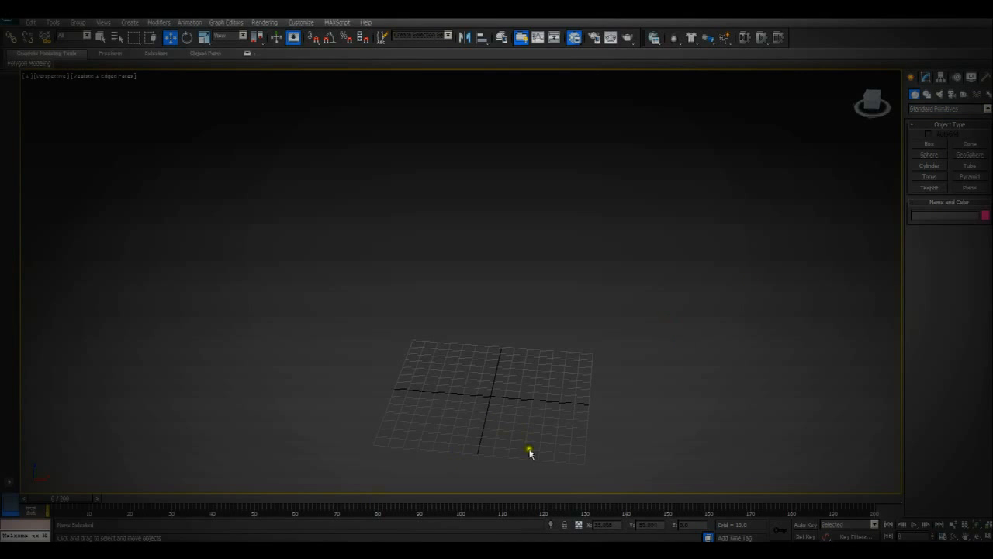
pyautogui.moveTo(577, 440)
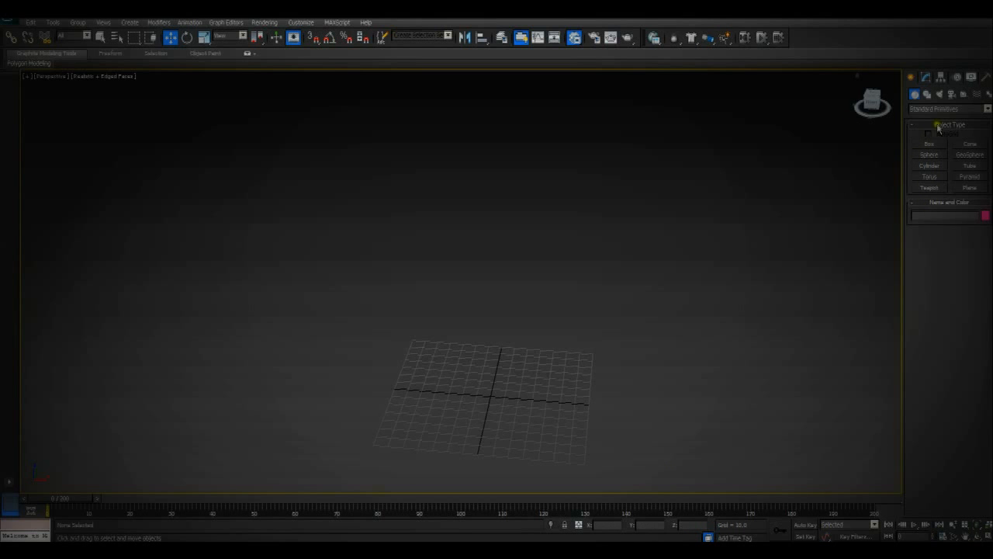
pyautogui.click(969, 187)
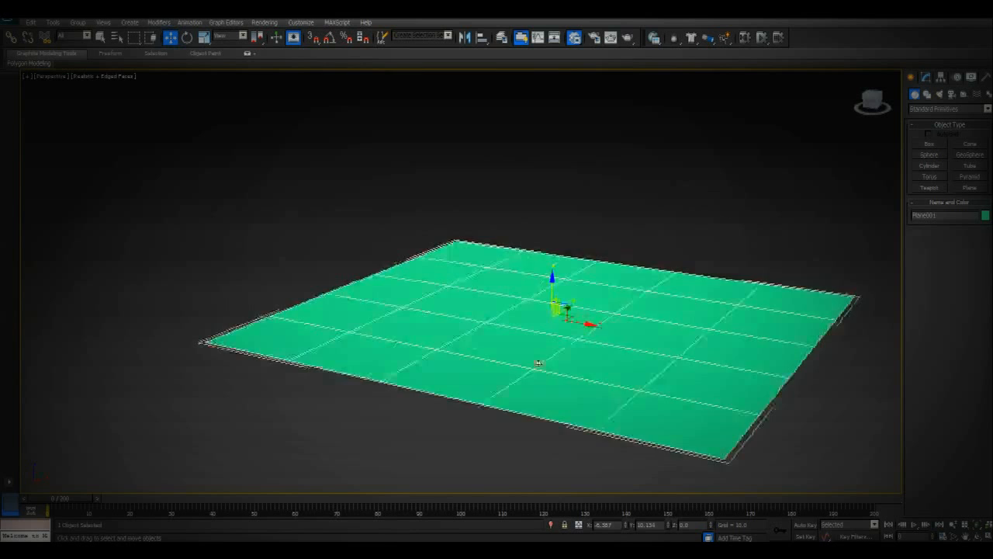
# - Adjust the viewport around the new Plane001 lying at the origin
pyautogui.moveTo(539, 363); pyautogui.dragTo(520, 391)
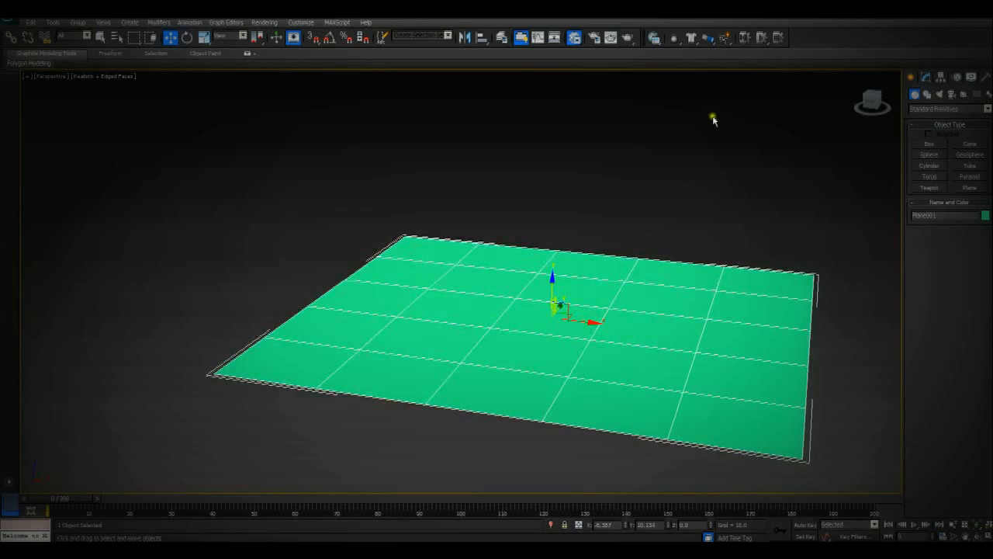
pyautogui.moveTo(564, 410)
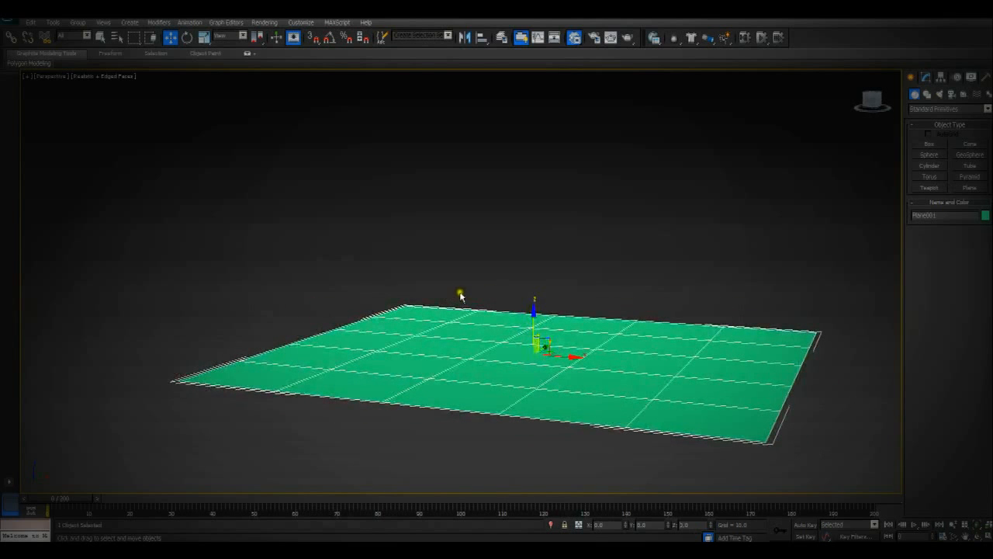
pyautogui.moveTo(555, 399)
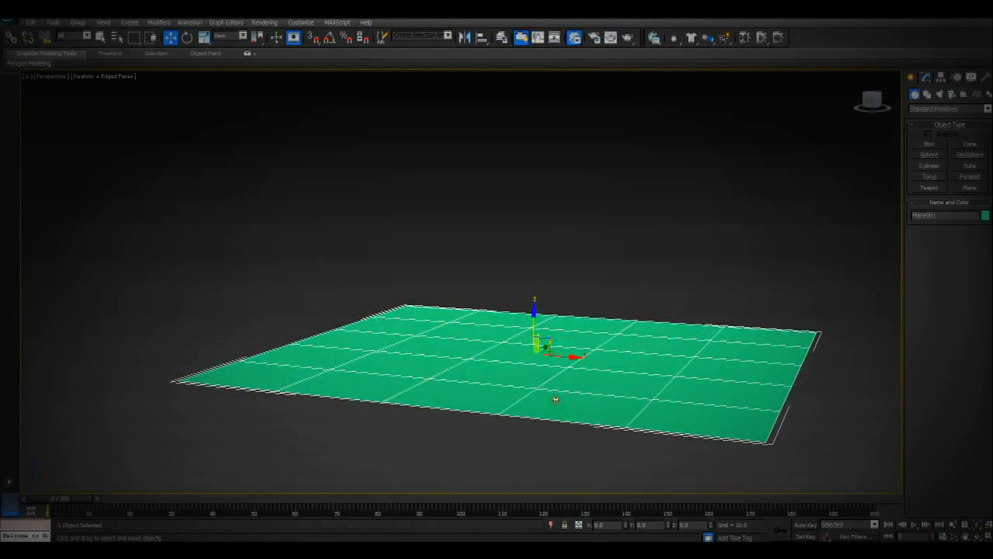
pyautogui.moveTo(838, 423)
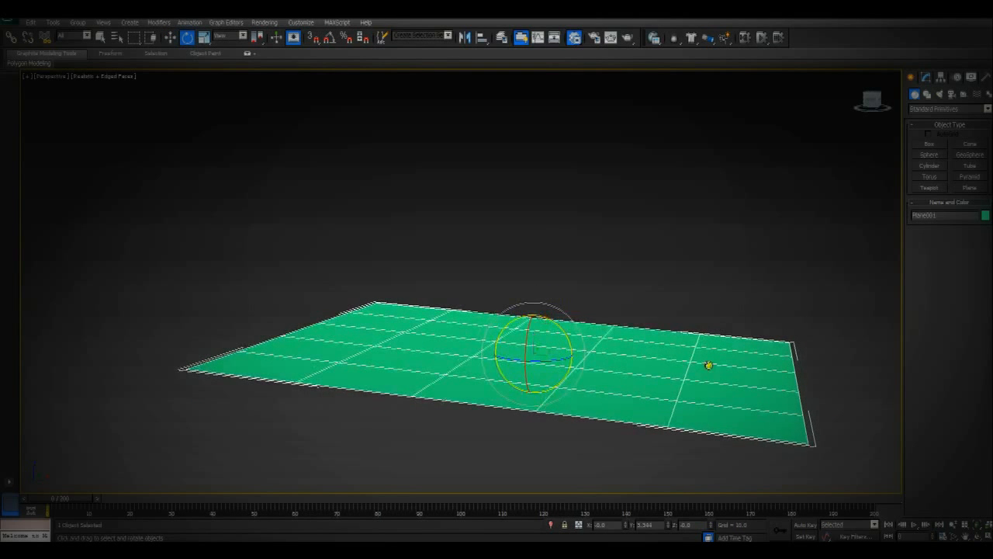
pyautogui.moveTo(544, 442)
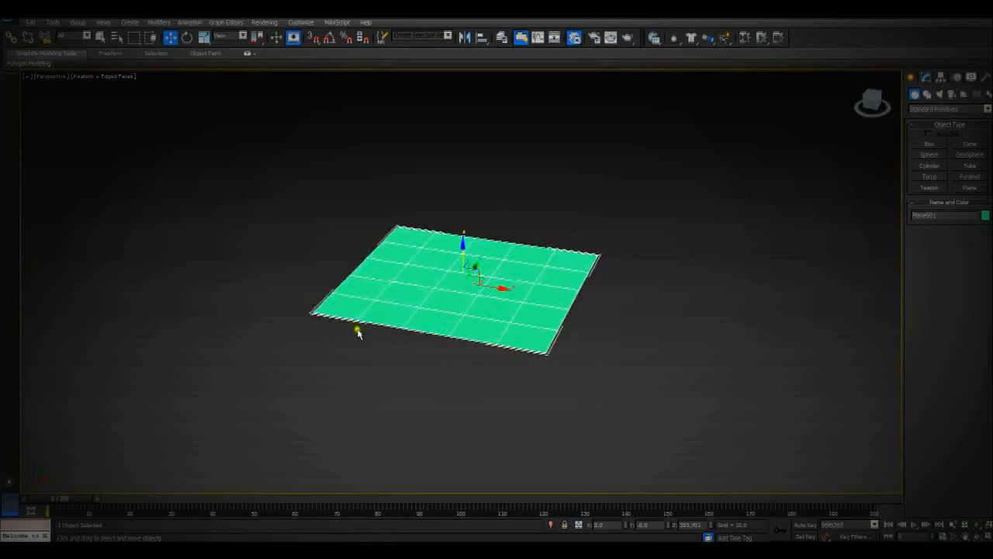
# - Reframe the view on Plane001, now raised about 200 units above the grid
pyautogui.moveTo(357, 331); pyautogui.dragTo(479, 400)
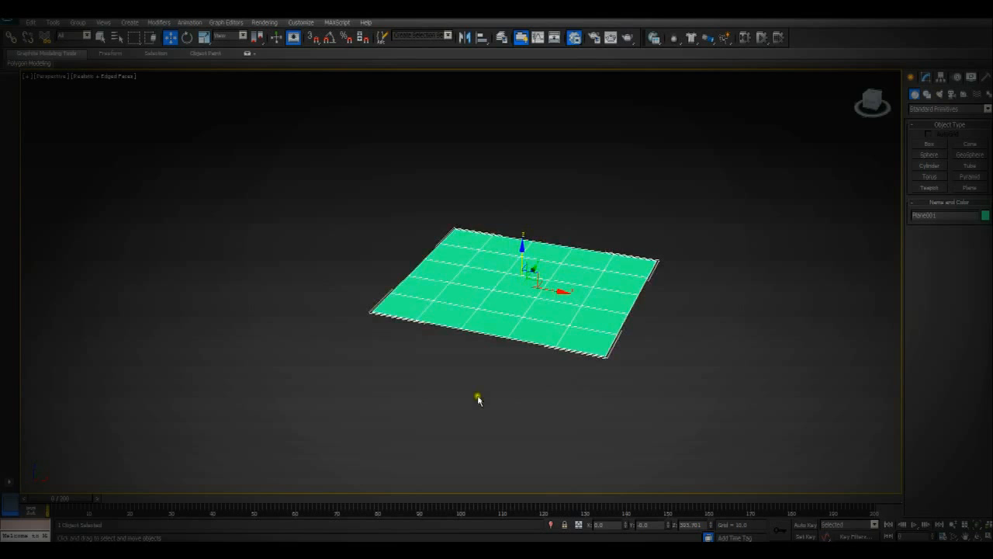
pyautogui.moveTo(520, 407)
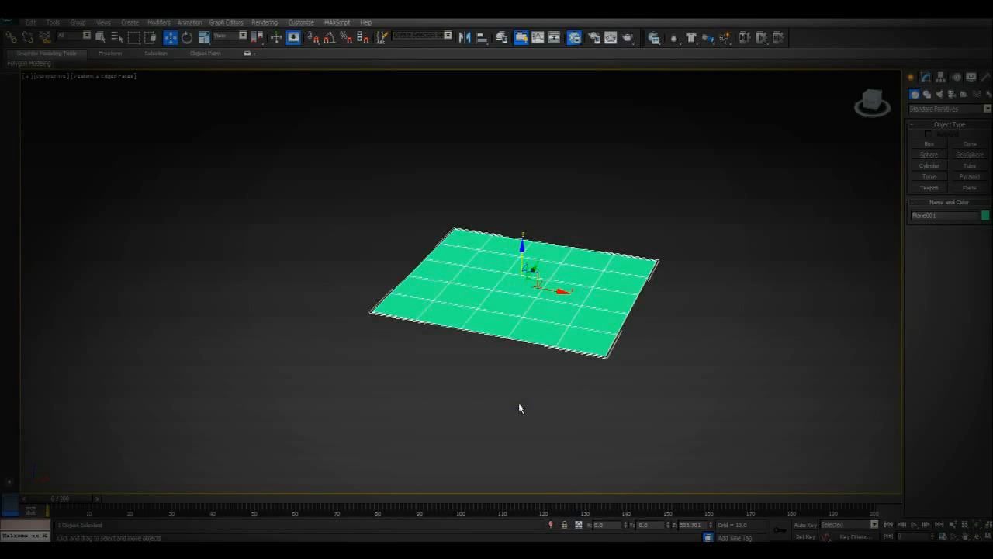
pyautogui.moveTo(534, 226)
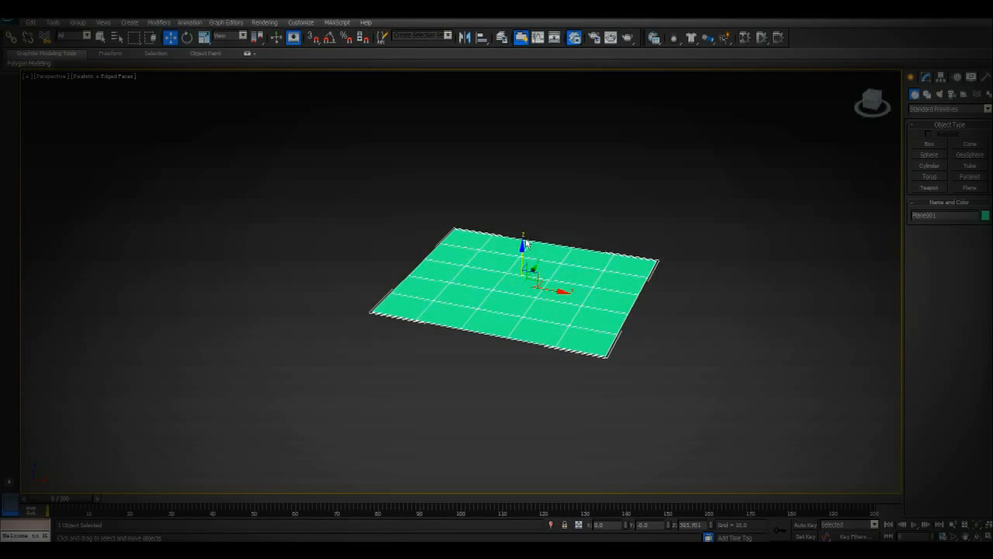
pyautogui.click(925, 77)
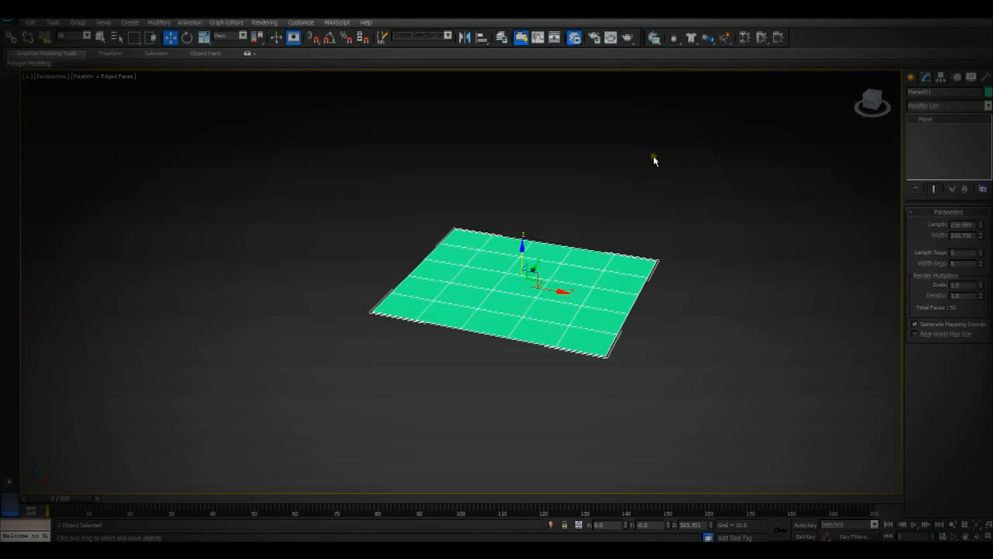
# - Make the plane an mCloth, preview its fall, return to frame 0, and raise it high
pyautogui.click(690, 37)
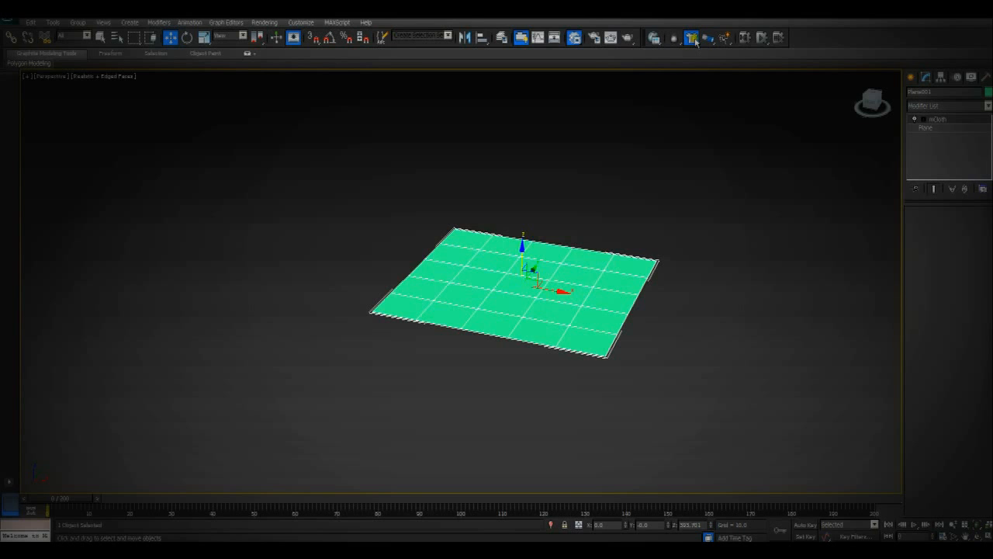
pyautogui.click(690, 38)
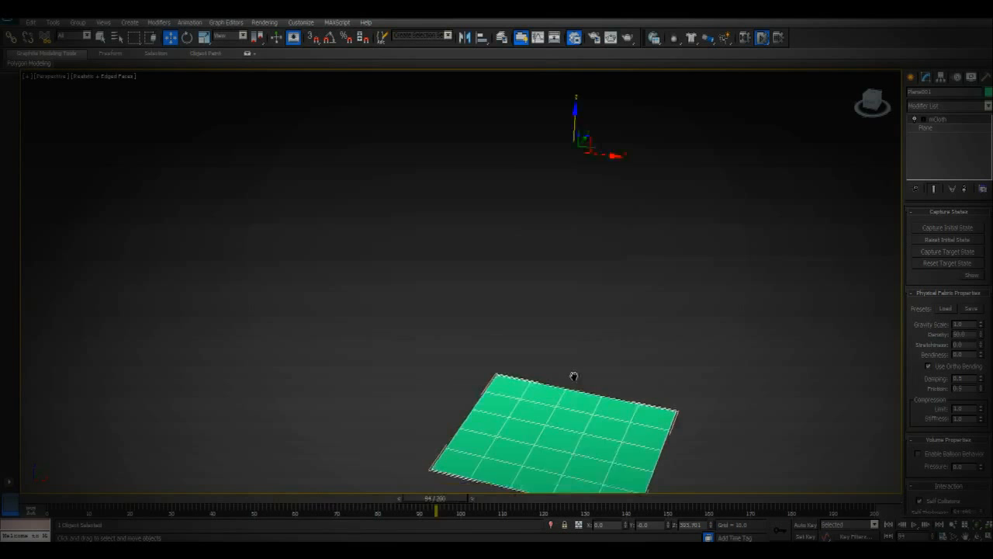
pyautogui.moveTo(437, 508); pyautogui.dragTo(538, 508)
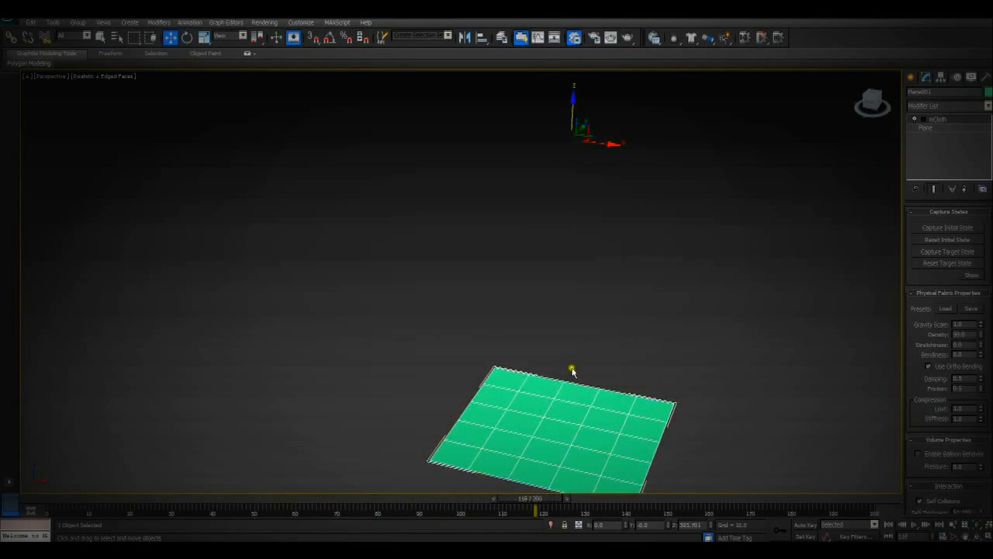
pyautogui.moveTo(538, 508); pyautogui.dragTo(582, 501)
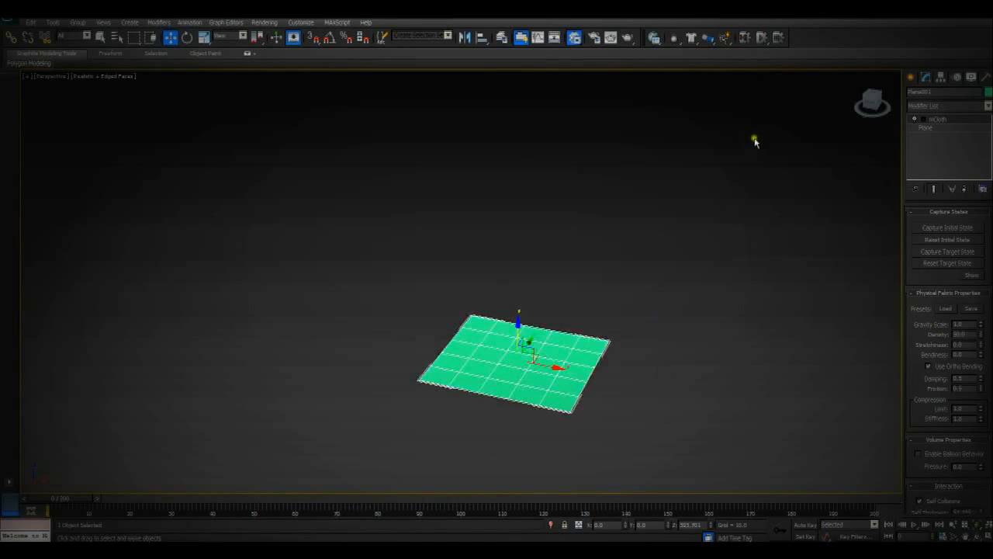
pyautogui.moveTo(753, 140); pyautogui.dragTo(609, 259)
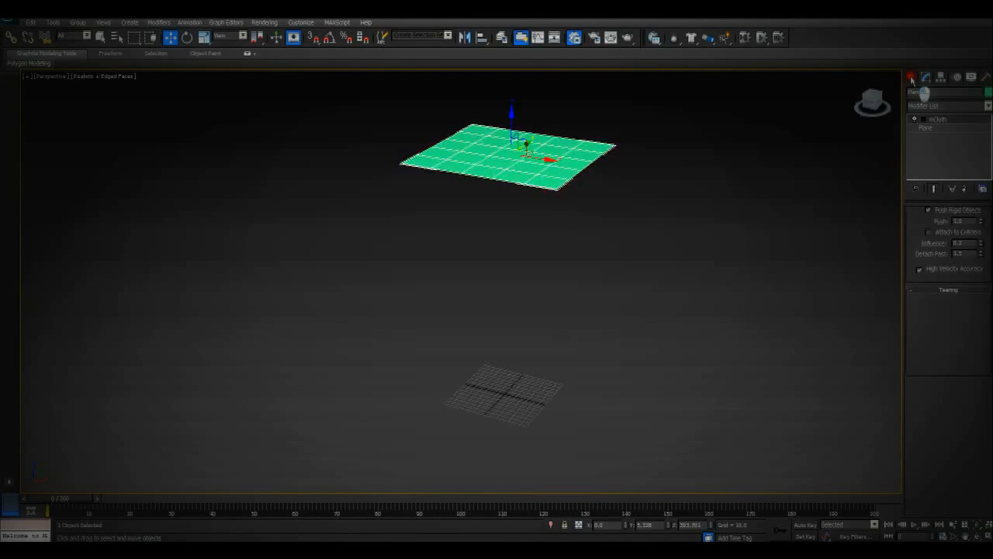
# - Create a purple sphere on the ground grid beneath the raised cloth plane
pyautogui.click(914, 77)
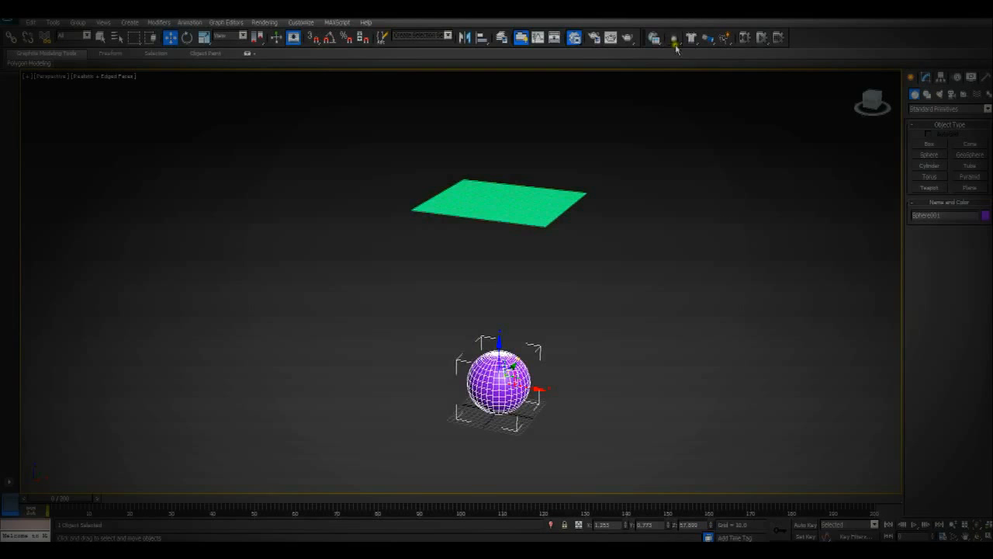
# - Make the sphere a MassFX dynamic rigid body from the toolbar flyout
pyautogui.click(675, 37)
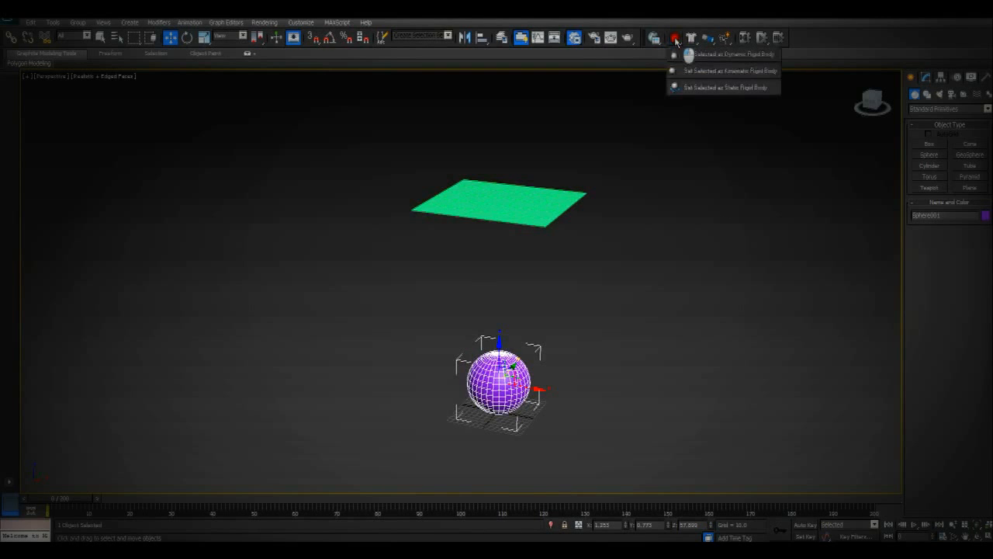
pyautogui.moveTo(722, 71)
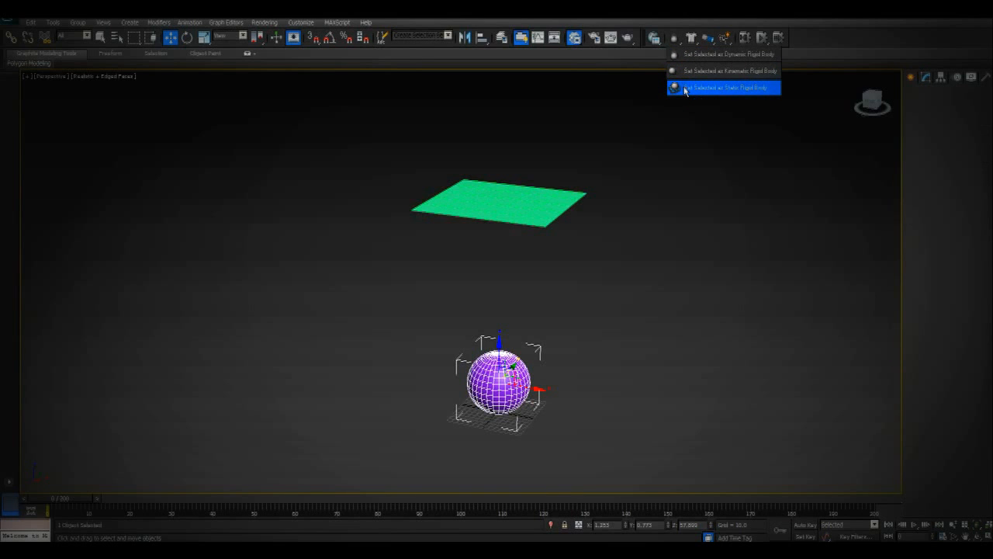
pyautogui.moveTo(739, 248)
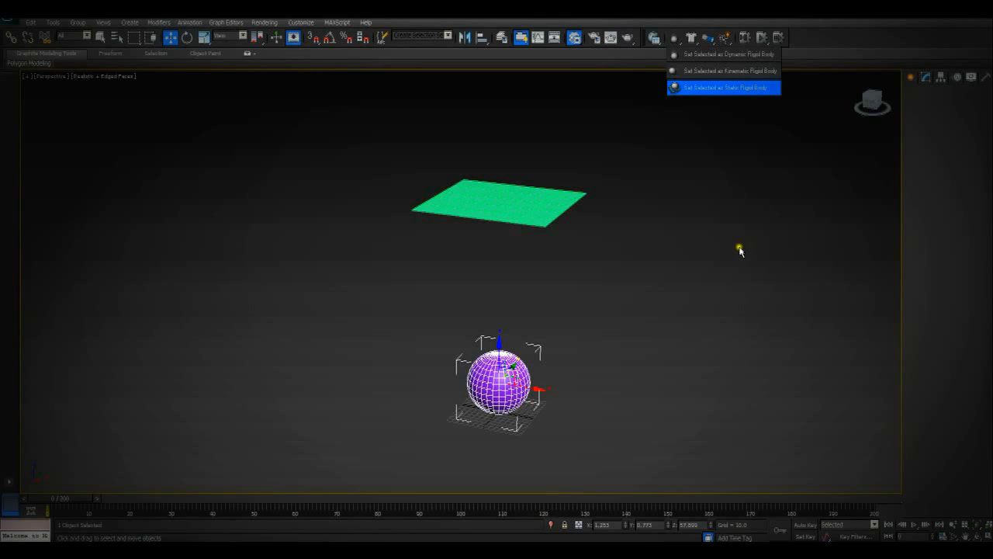
pyautogui.moveTo(447, 111)
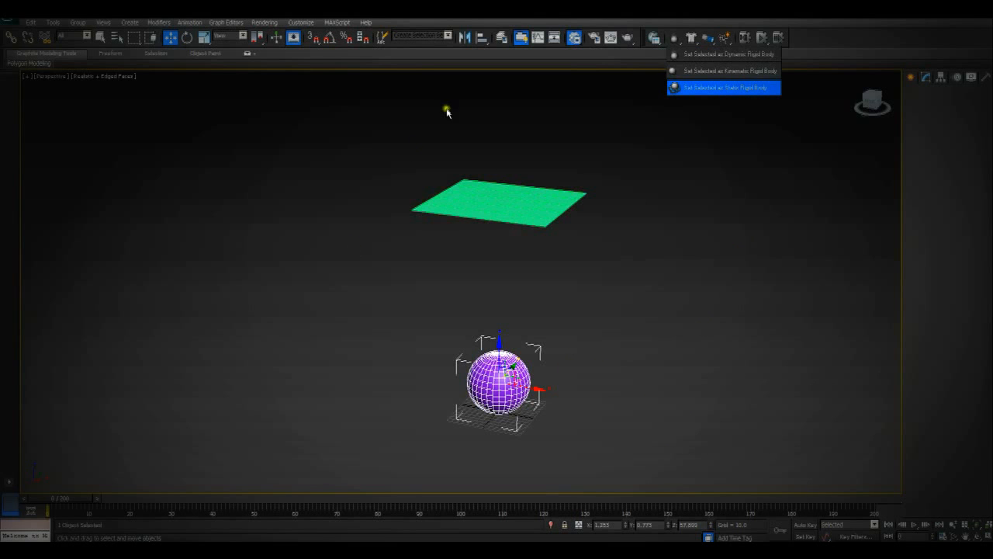
pyautogui.click(723, 87)
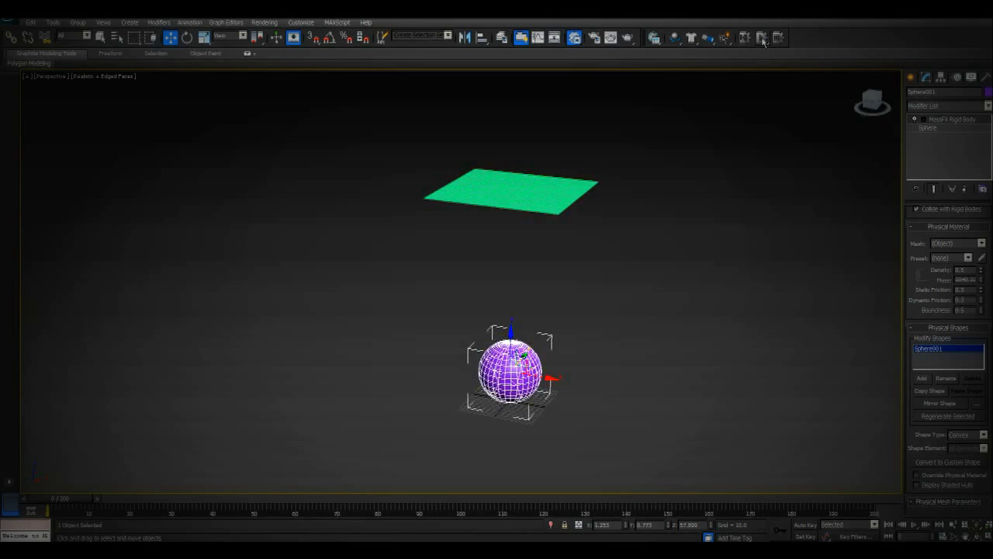
# - Turn on the mCloth's self collisions and rigid-object collisions, with thickness 10.0
pyautogui.click(762, 38)
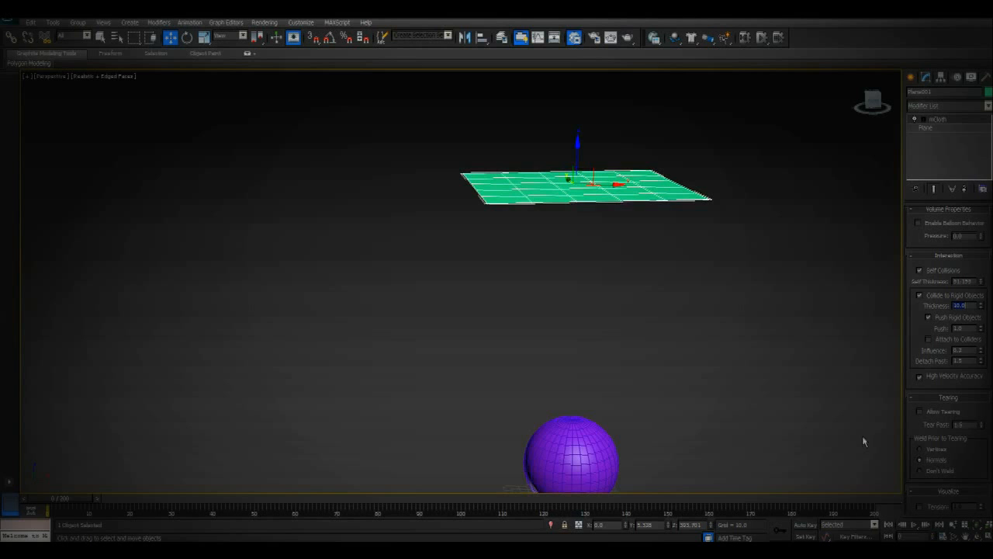
# - Simulate the cloth dropping onto the sphere, reset, and edit the plane's base parameters
pyautogui.click(929, 316)
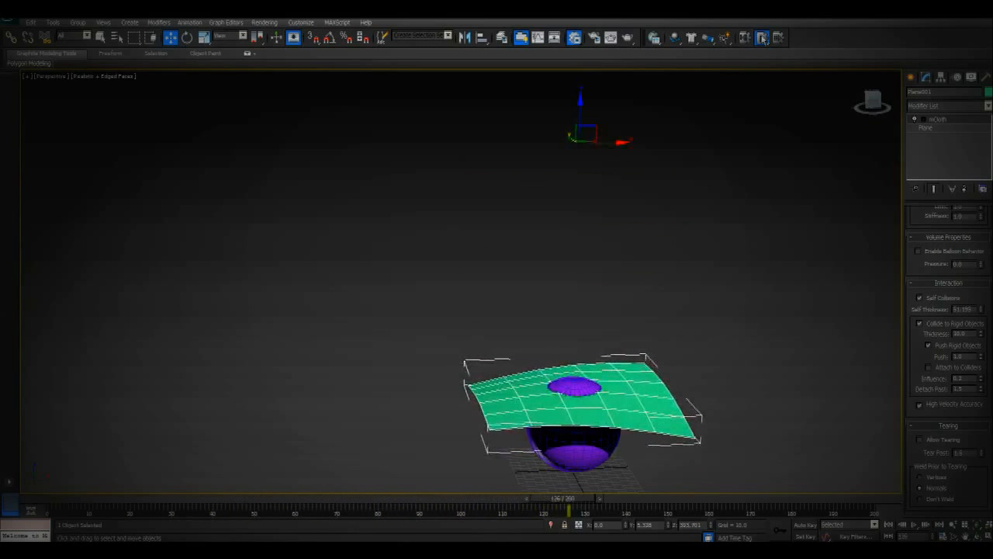
pyautogui.click(706, 510)
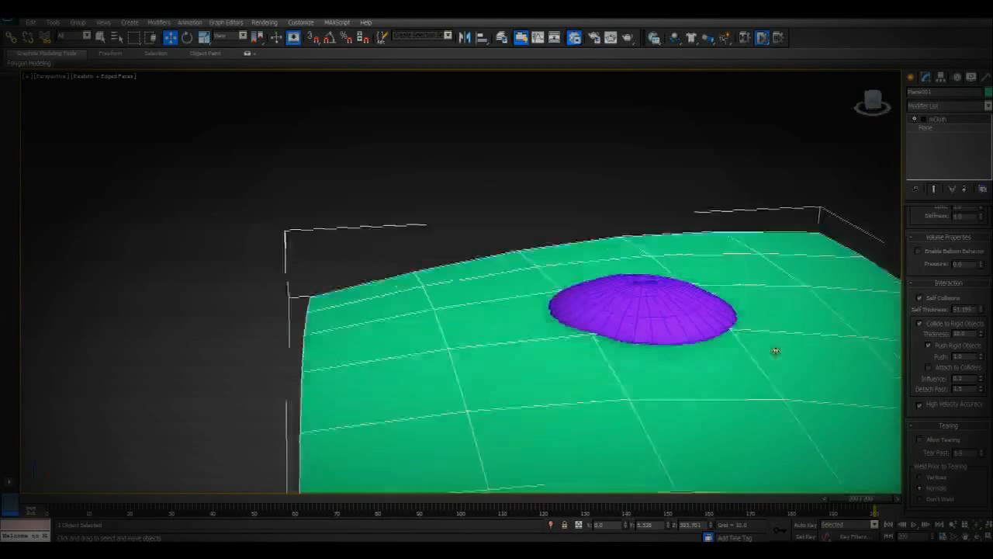
pyautogui.moveTo(775, 350); pyautogui.dragTo(675, 334)
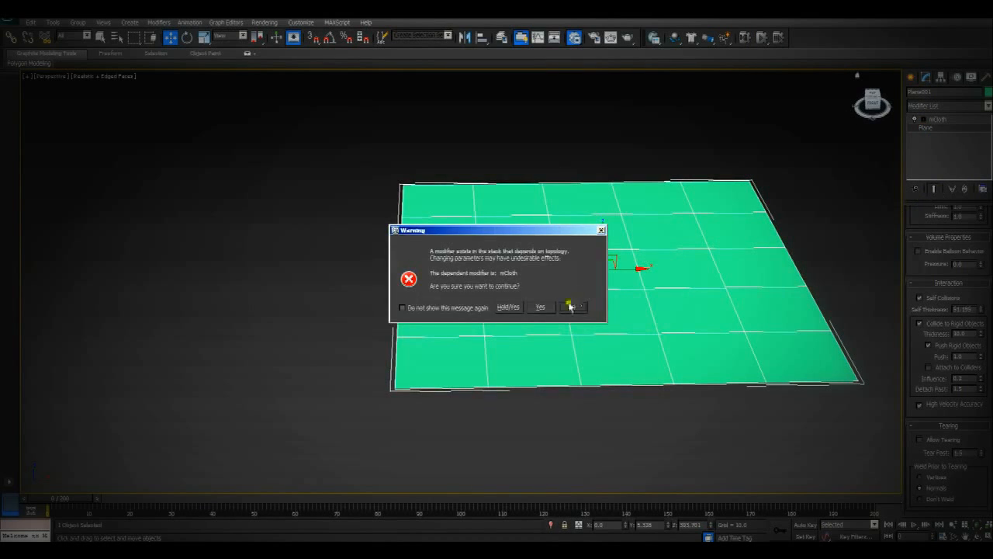
# - Accept the topology warning, raise Length/Width Segs, and re-simulate the cloth drape
pyautogui.click(540, 306)
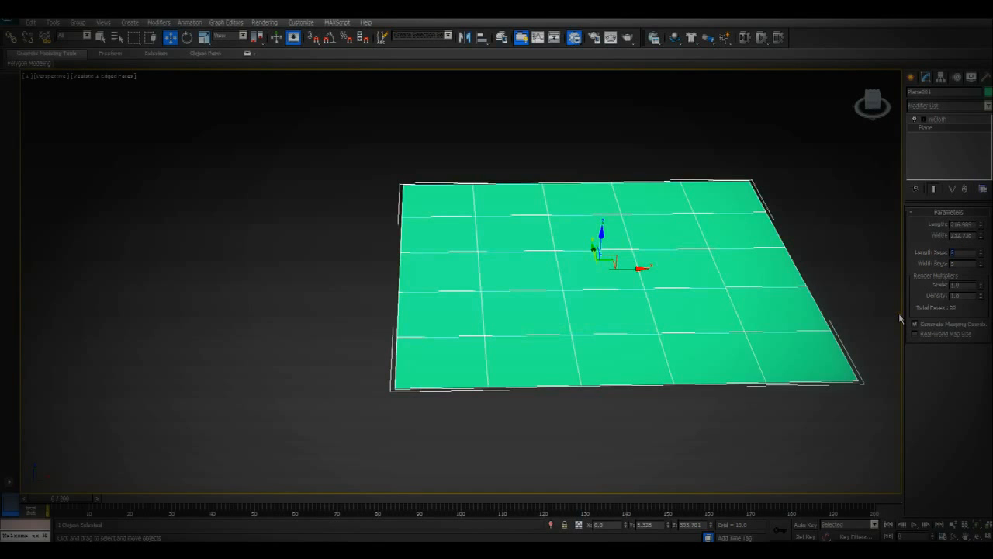
pyautogui.click(980, 249)
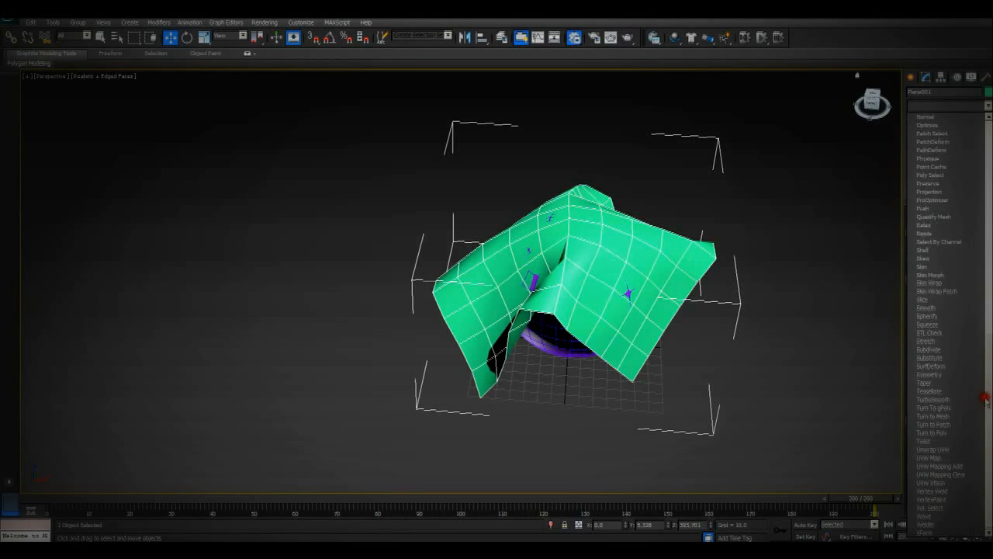
pyautogui.click(931, 398)
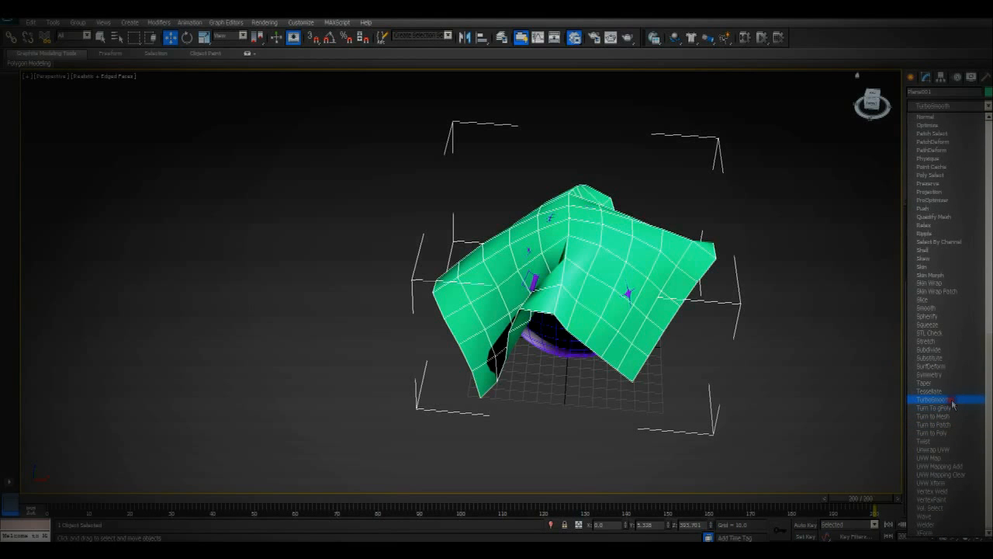
# - Add a TurboSmooth modifier to the simulated Plane001
pyautogui.click(931, 400)
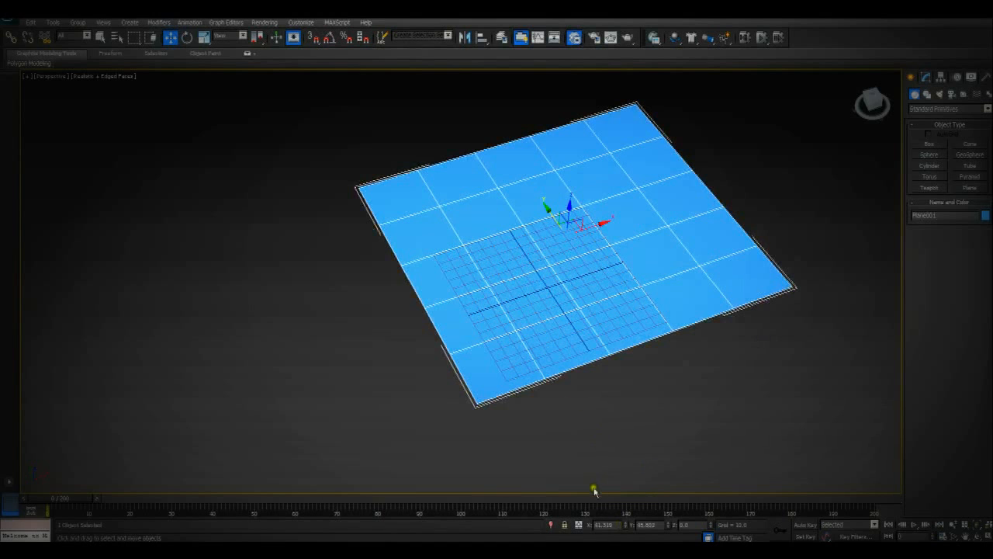
# - Orbit to a lower angle and raise the new plane well above the grid
pyautogui.moveTo(593, 490); pyautogui.dragTo(553, 513)
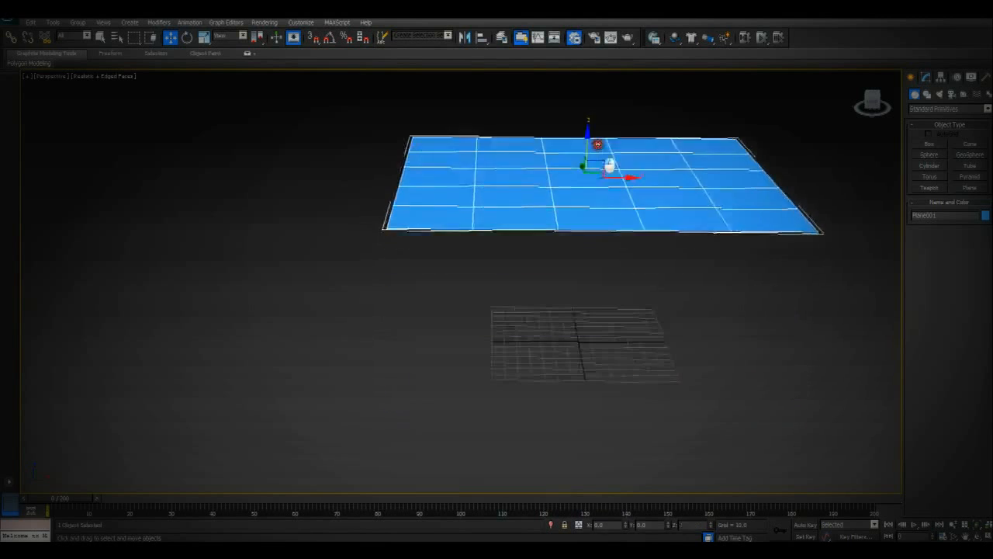
pyautogui.moveTo(597, 163); pyautogui.dragTo(613, 114)
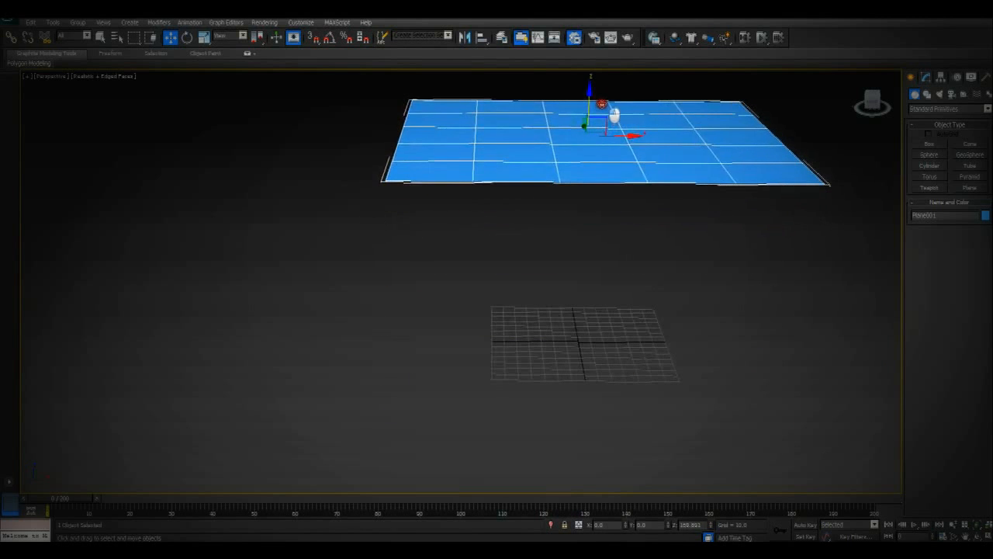
pyautogui.moveTo(602, 105); pyautogui.dragTo(609, 62)
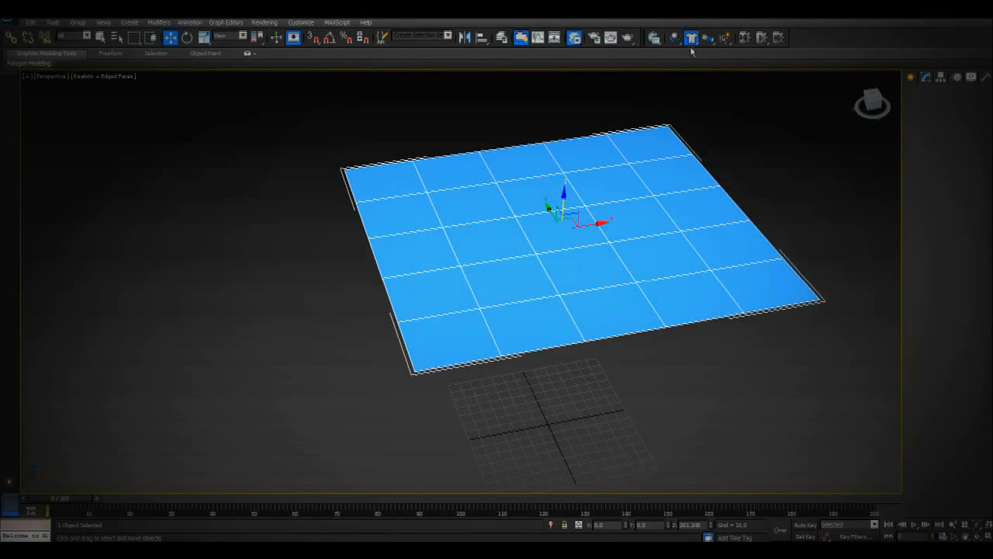
pyautogui.moveTo(672, 71)
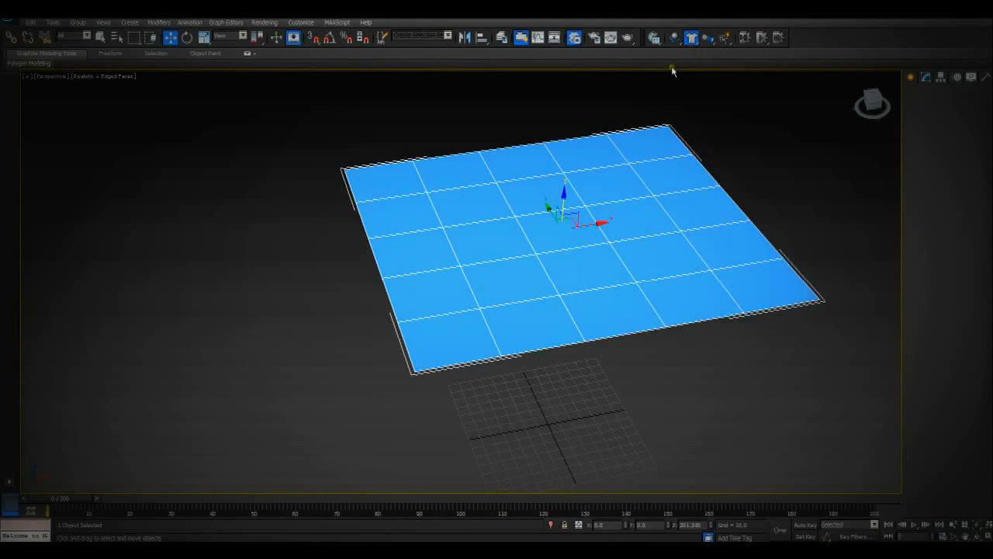
# - Apply mCloth to the plane from the MassFX toolbar and review its parameters
pyautogui.click(690, 37)
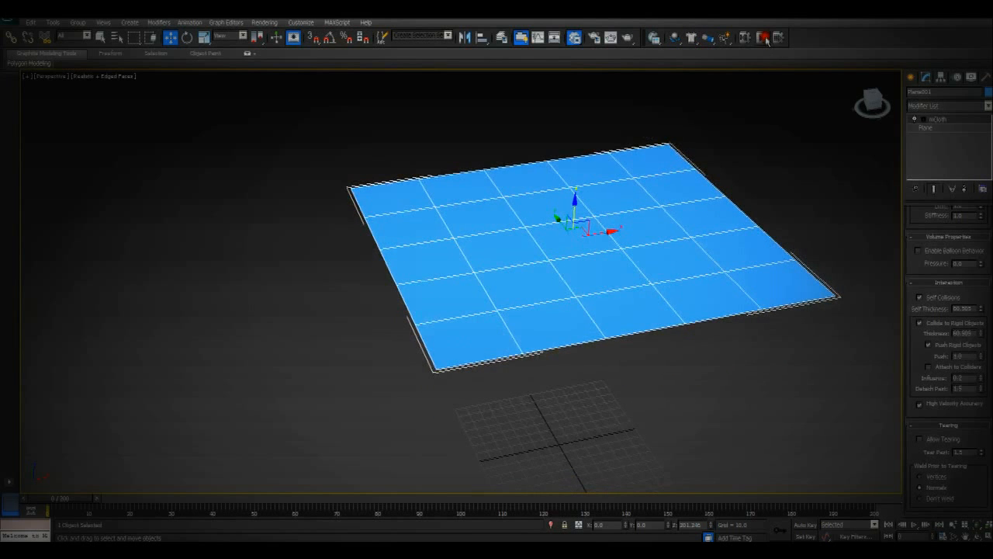
pyautogui.click(762, 37)
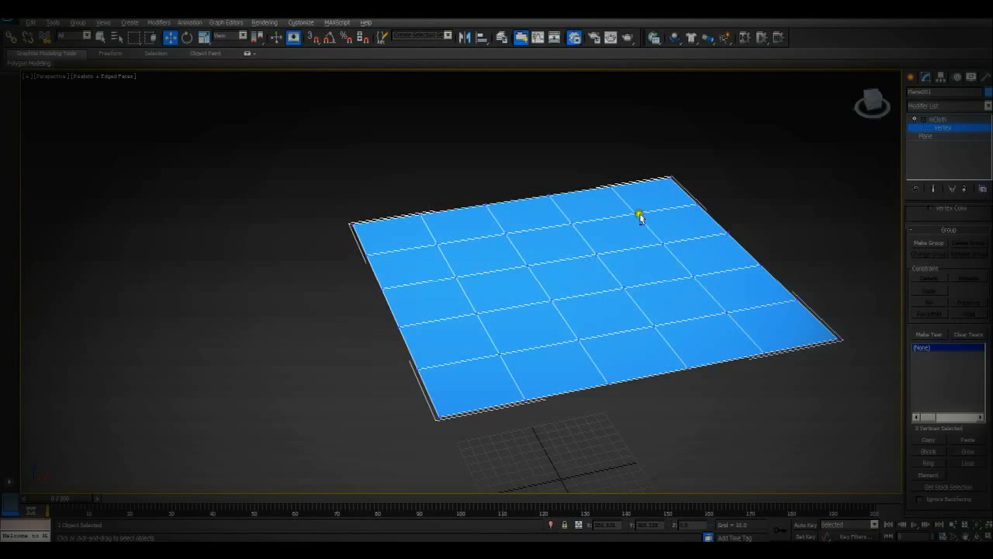
# - Select the cloth plane's 20 perimeter vertices at mCloth Vertex level
pyautogui.moveTo(640, 218); pyautogui.dragTo(761, 350)
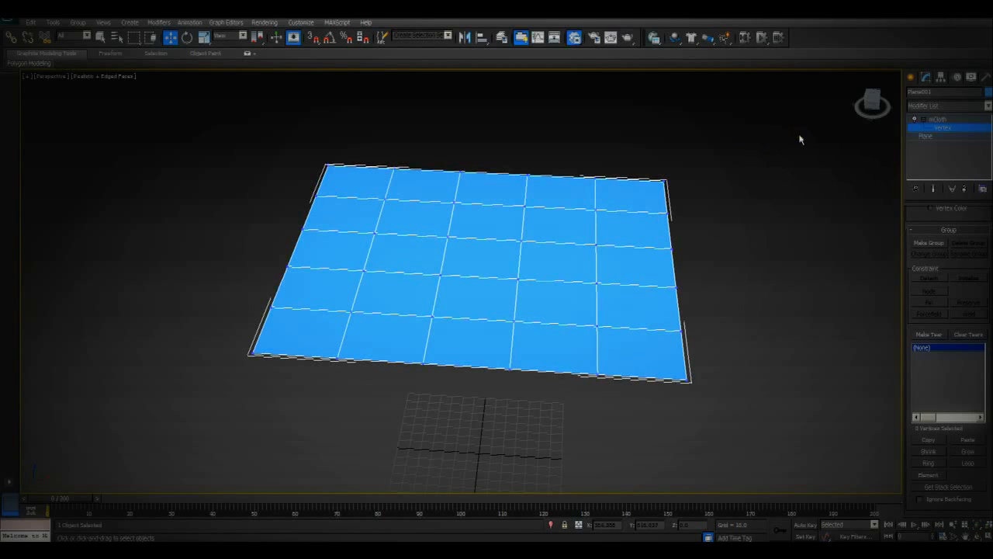
pyautogui.click(561, 369)
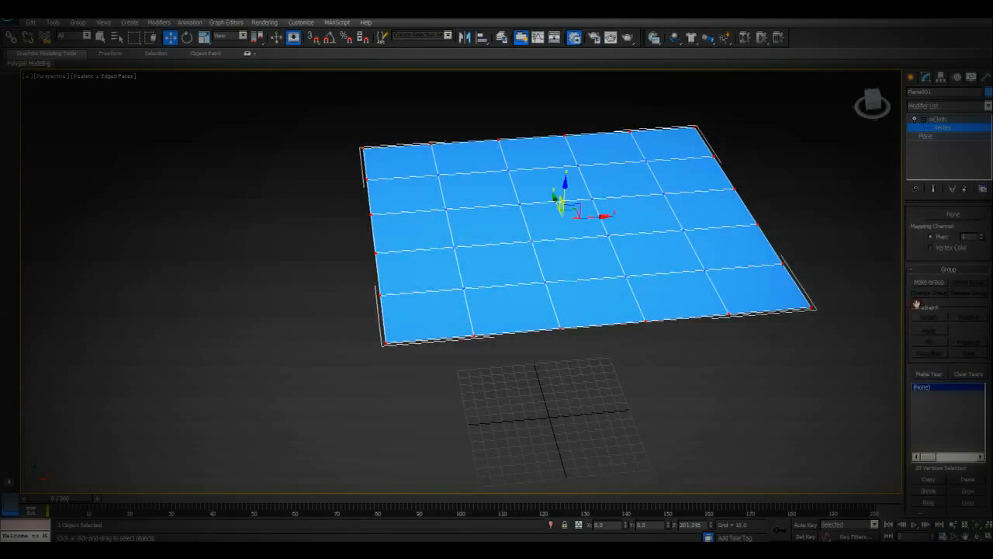
# - Group the border vertices as a new vertex group named 'Pinned'
pyautogui.click(928, 282)
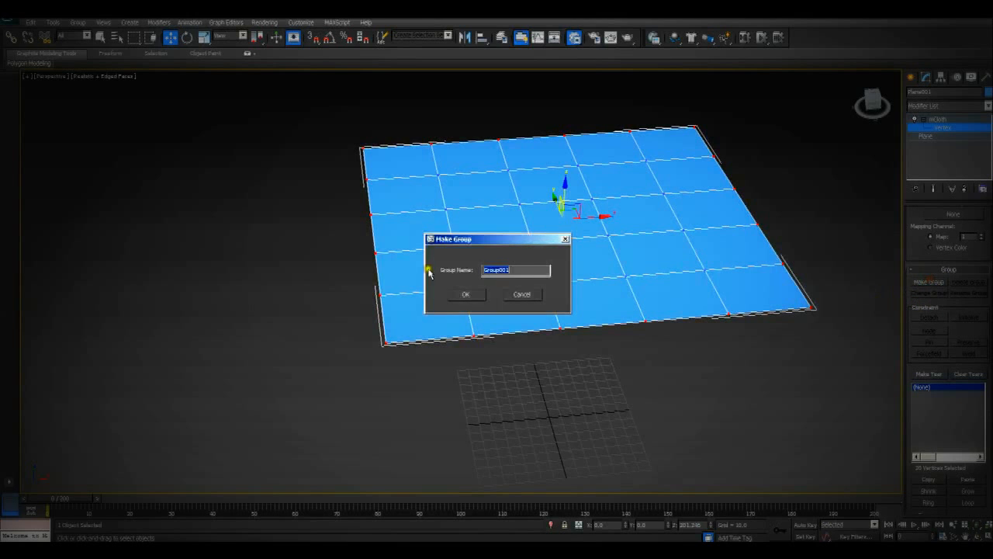
pyautogui.write('Pl')
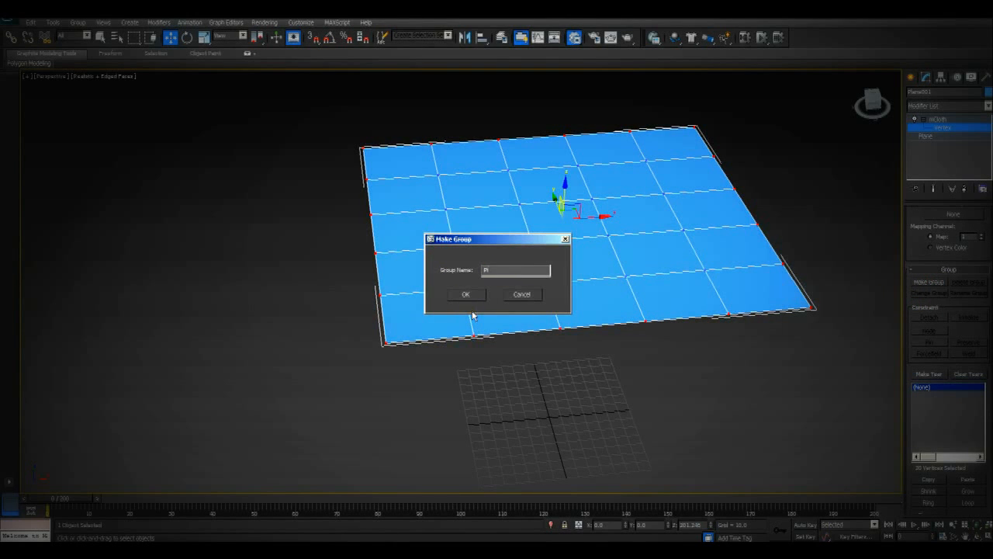
pyautogui.click(465, 294)
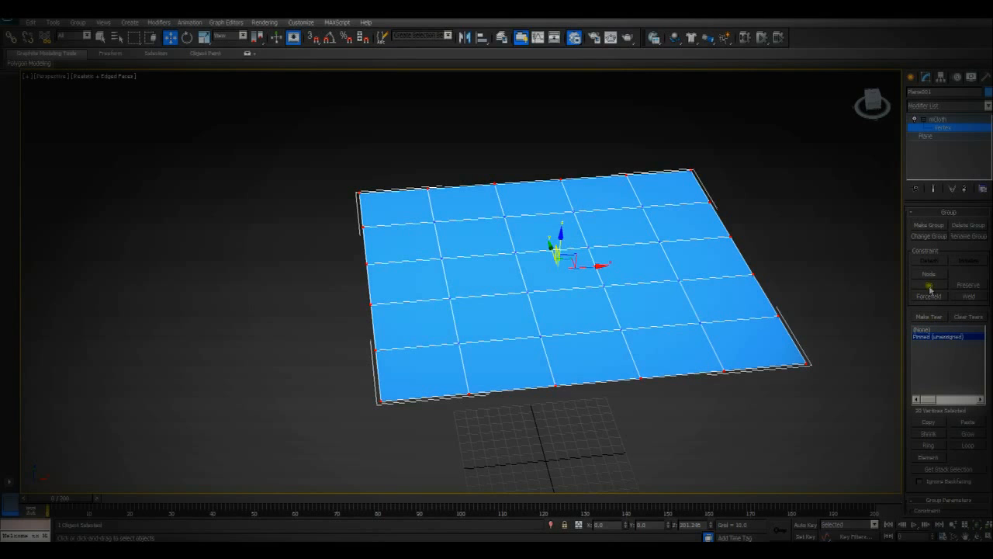
# - Pin the Pinned vertex group and scrub the timeline to preview the cloth
pyautogui.click(937, 336)
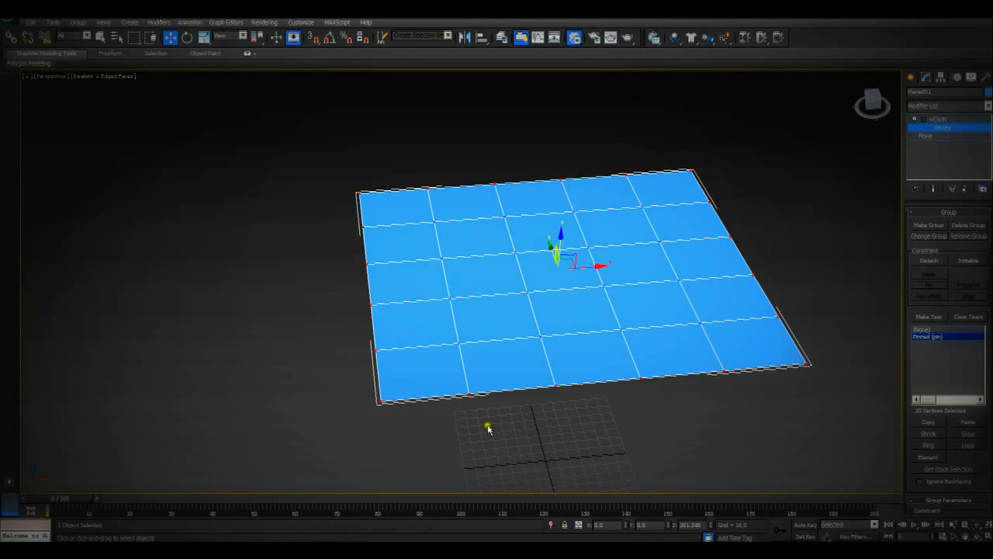
pyautogui.moveTo(741, 60)
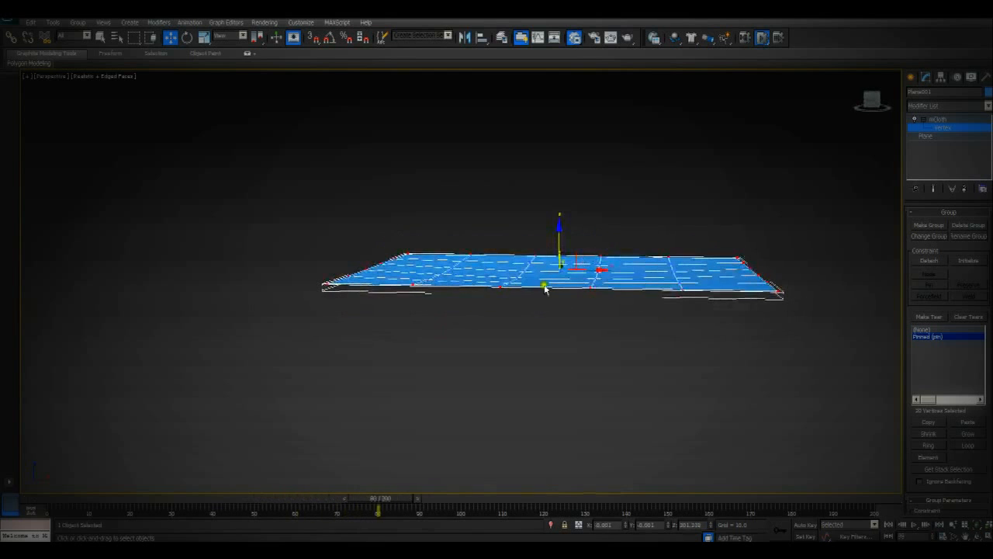
pyautogui.moveTo(377, 510); pyautogui.dragTo(586, 511)
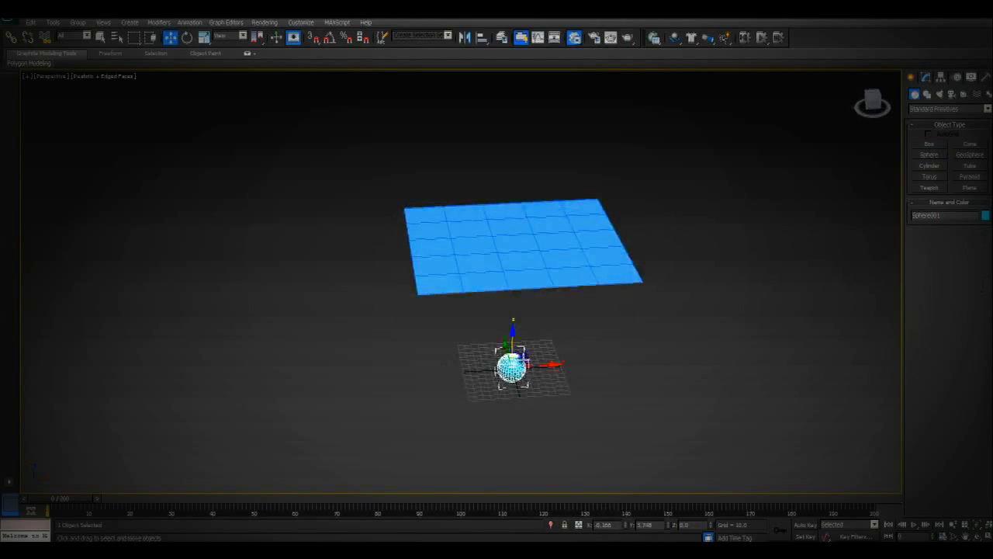
# - Raise Sphere001 high above the pinned cloth plane
pyautogui.moveTo(512, 369); pyautogui.dragTo(518, 124)
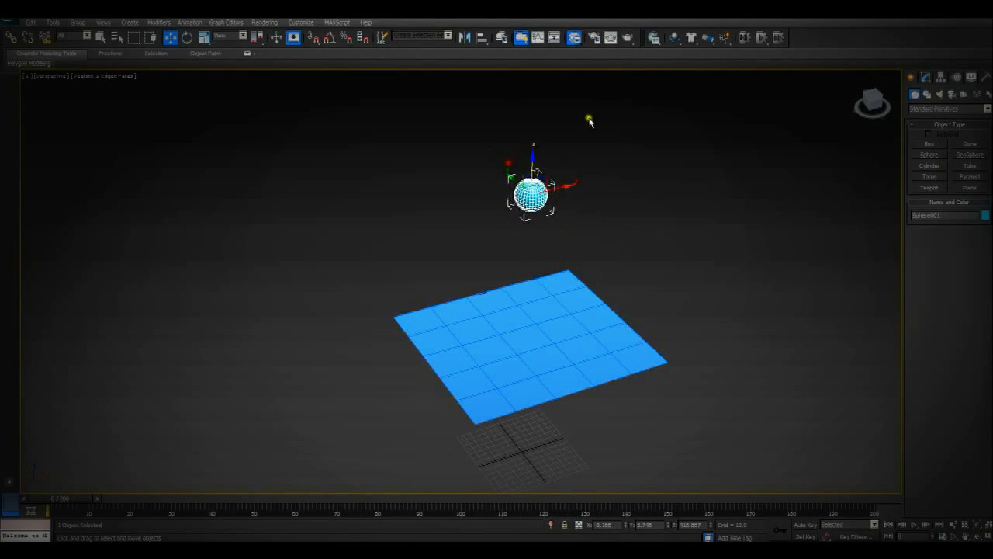
pyautogui.click(690, 37)
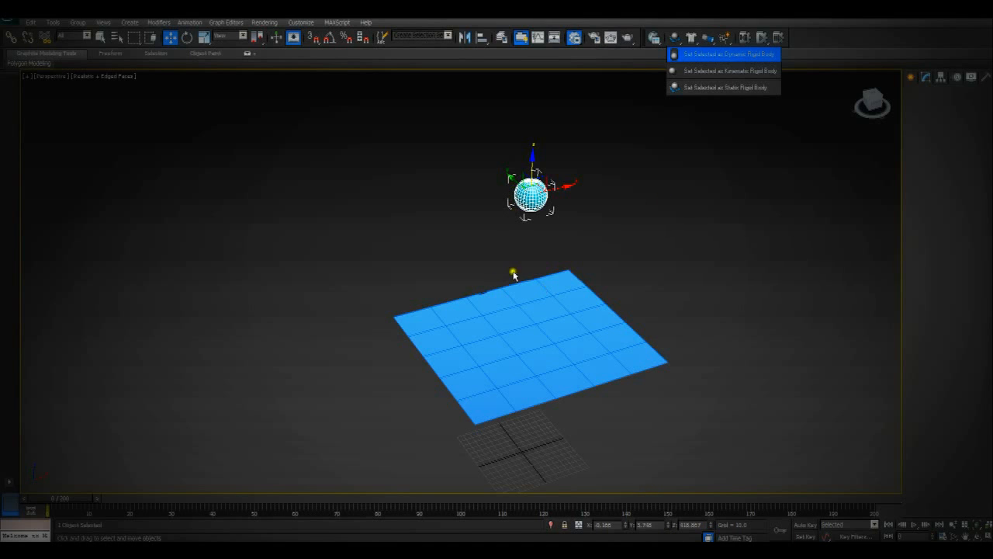
pyautogui.moveTo(543, 258)
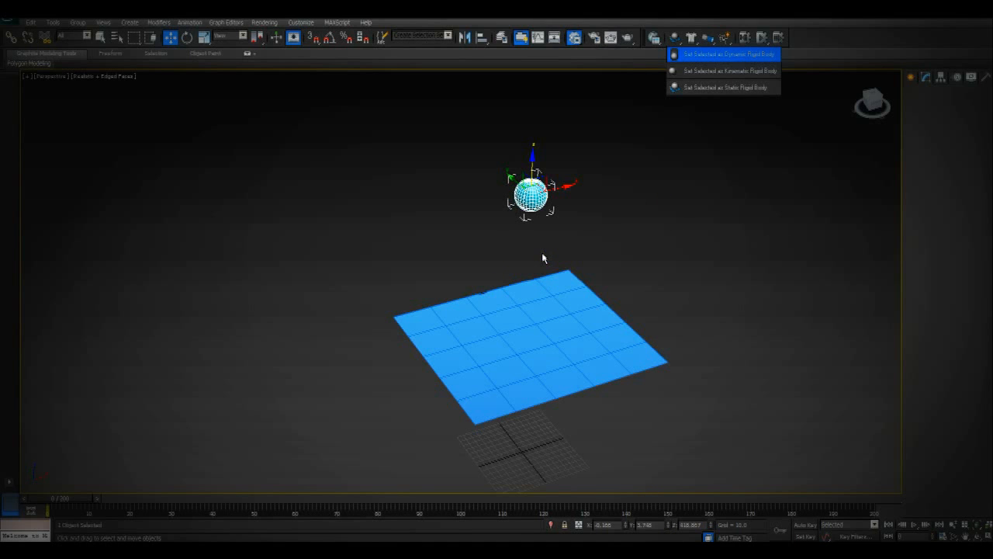
# - Set Sphere001 as a Dynamic Rigid Body from the MassFX flyout
pyautogui.click(724, 54)
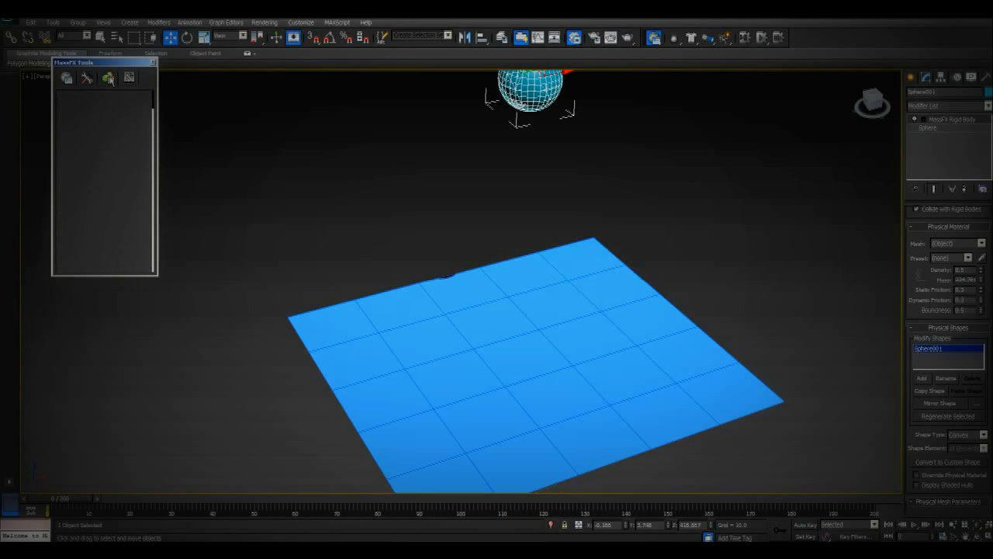
# - Lower the sphere's mass to 10.8 in MassFX Tools and run the simulation
pyautogui.click(109, 77)
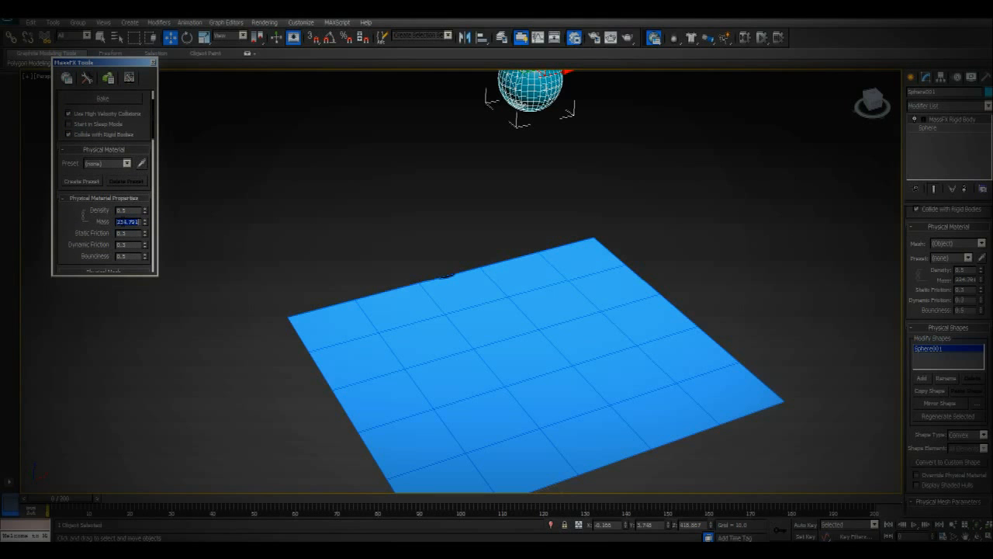
pyautogui.write('10.8')
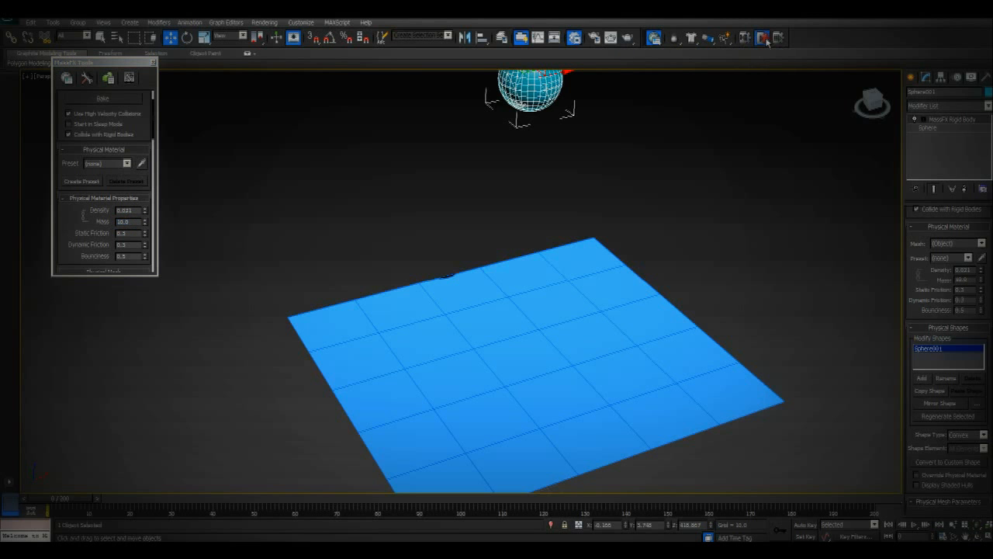
pyautogui.click(763, 37)
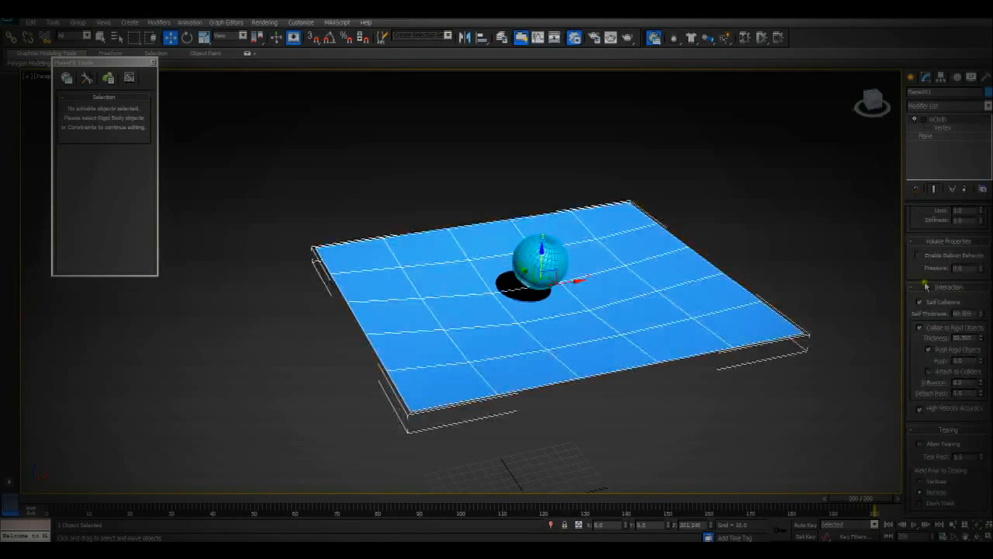
# - Scroll the mCloth Interaction rollout to the self-collision and thickness settings
pyautogui.scroll(-3)
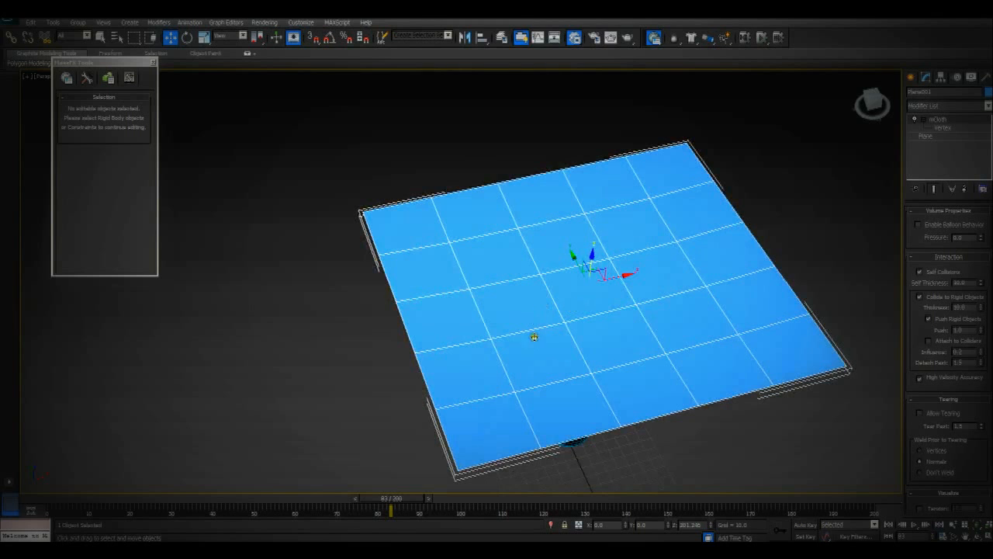
pyautogui.moveTo(558, 334)
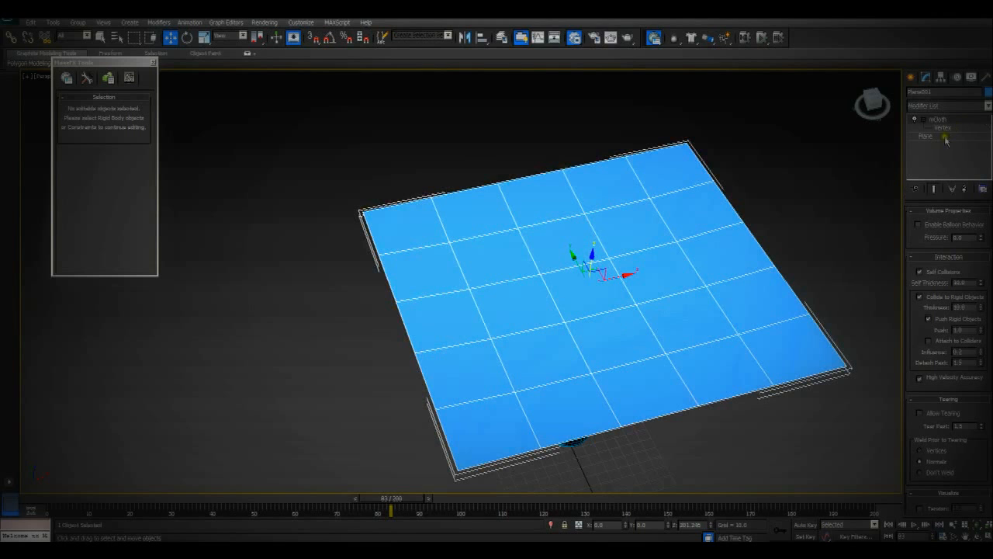
# - Open the Plane base level under mCloth and accept the topology warning
pyautogui.click(925, 136)
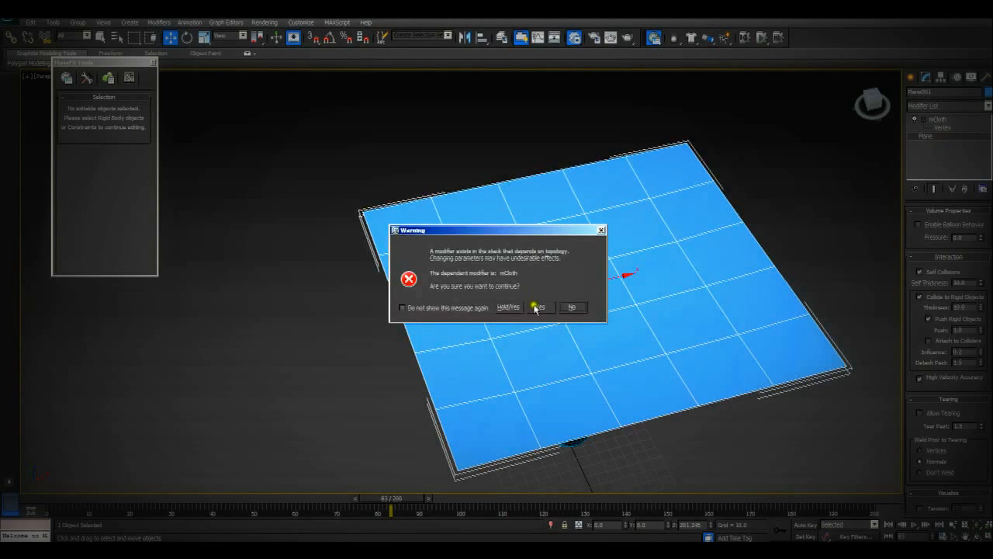
pyautogui.click(537, 307)
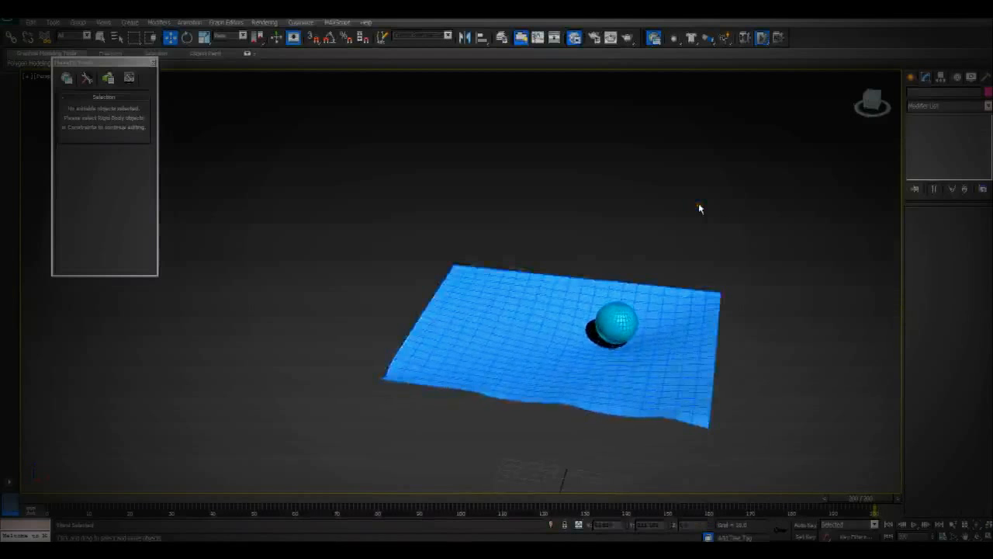
# - Zoom in on the sphere resting in the dip of the simulated cloth, then use a toolbar button
pyautogui.moveTo(698, 208); pyautogui.dragTo(597, 141)
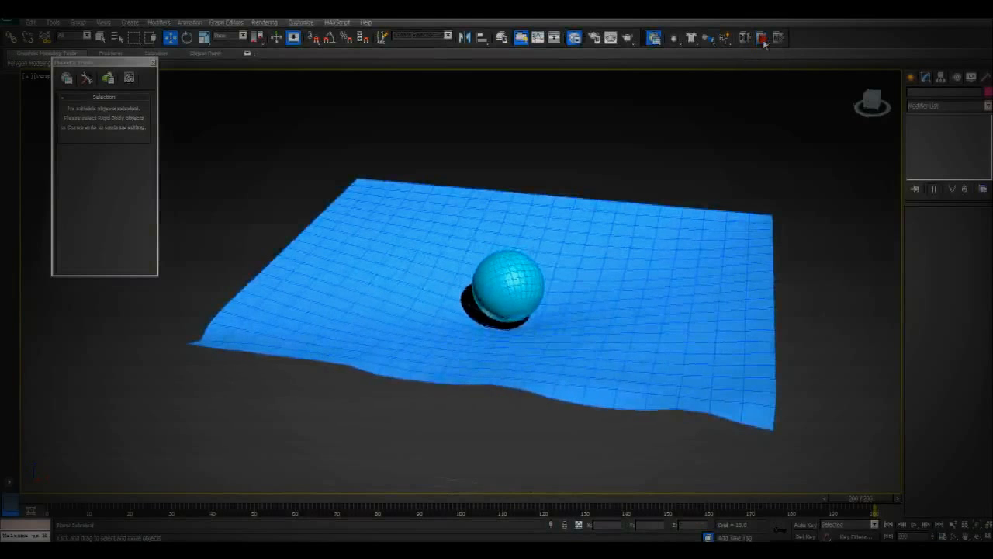
pyautogui.click(762, 37)
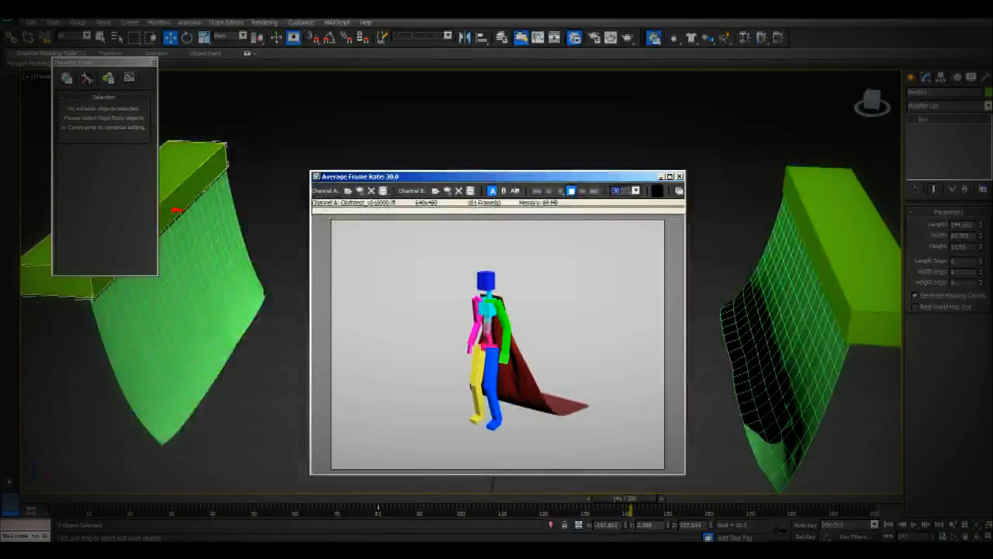